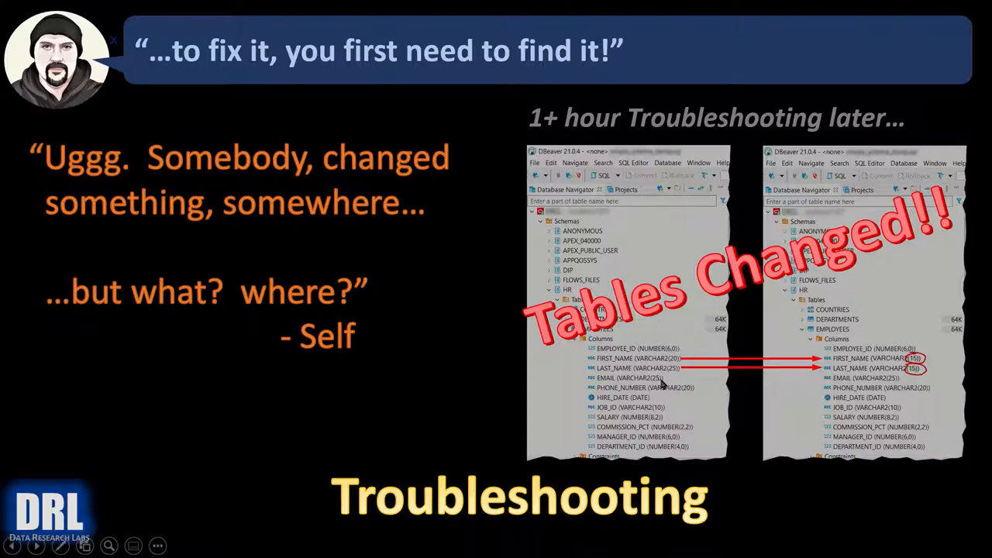
mouse_move(706, 370)
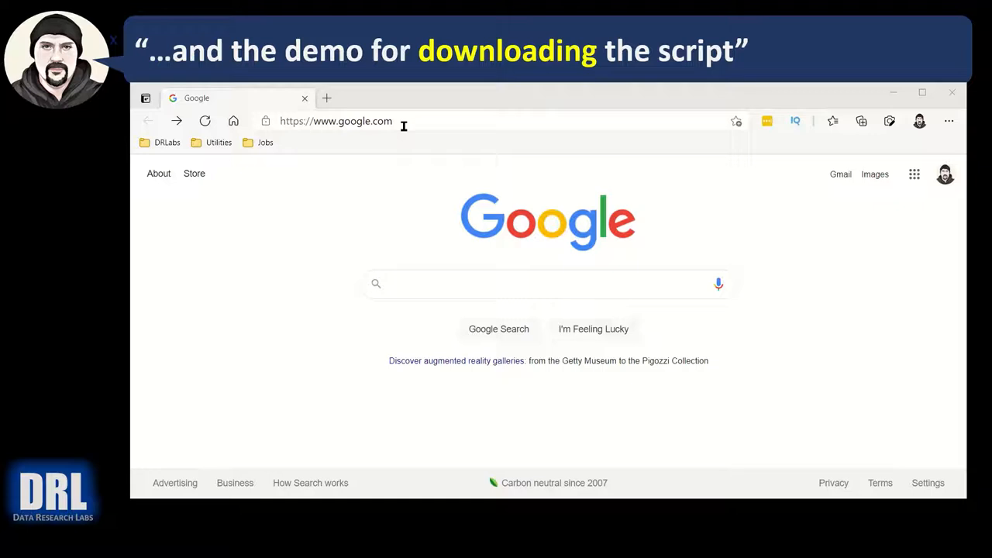
Navigate to github.com/dataresearchlabs and enter the sql_scripts repository
left_click(335, 121)
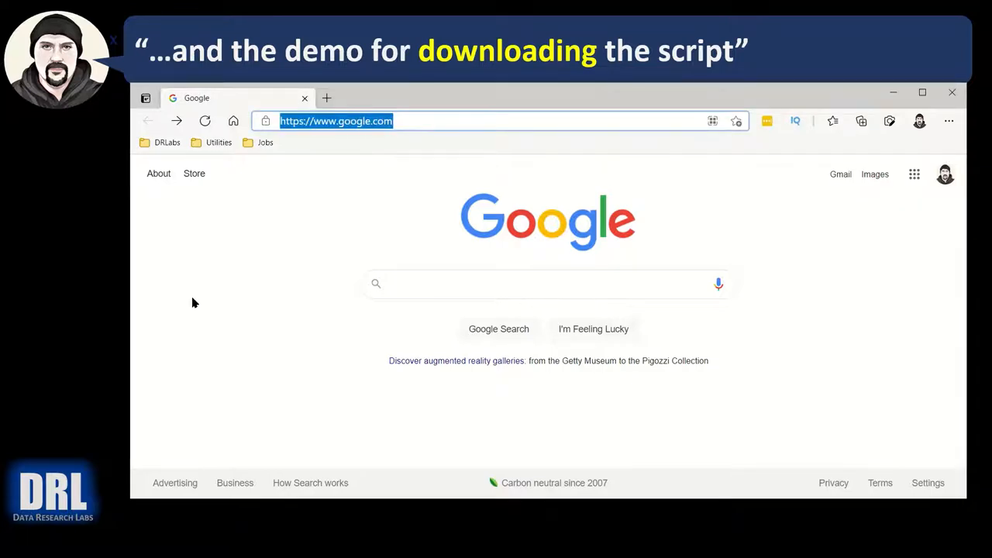
type("github.com/dataresearchlabs")
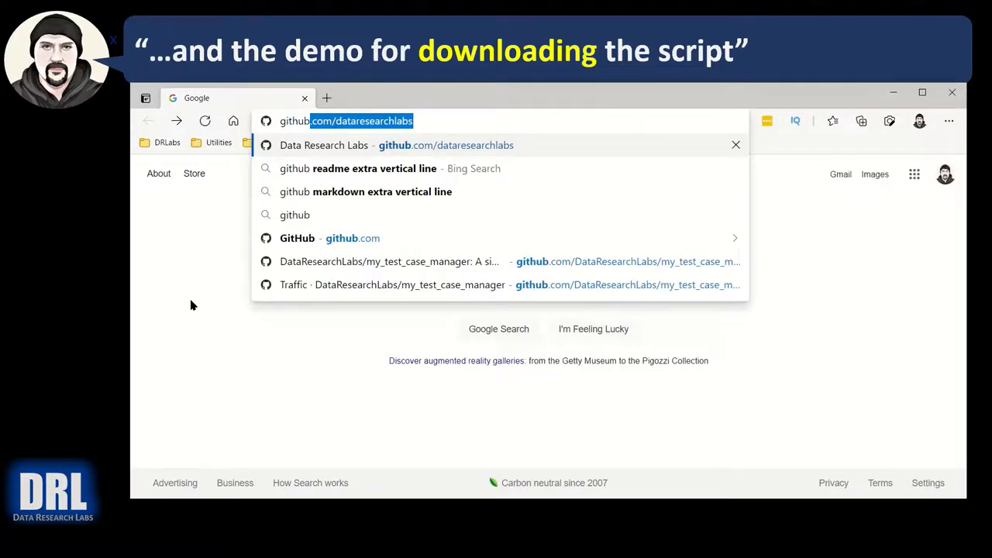
type("github.com/dataresearchlabs")
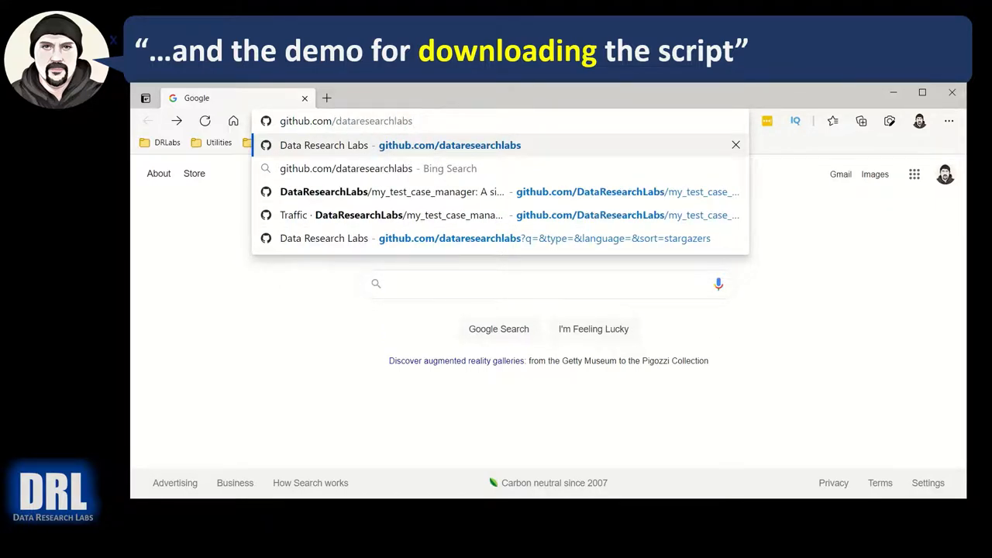
left_click(496, 239)
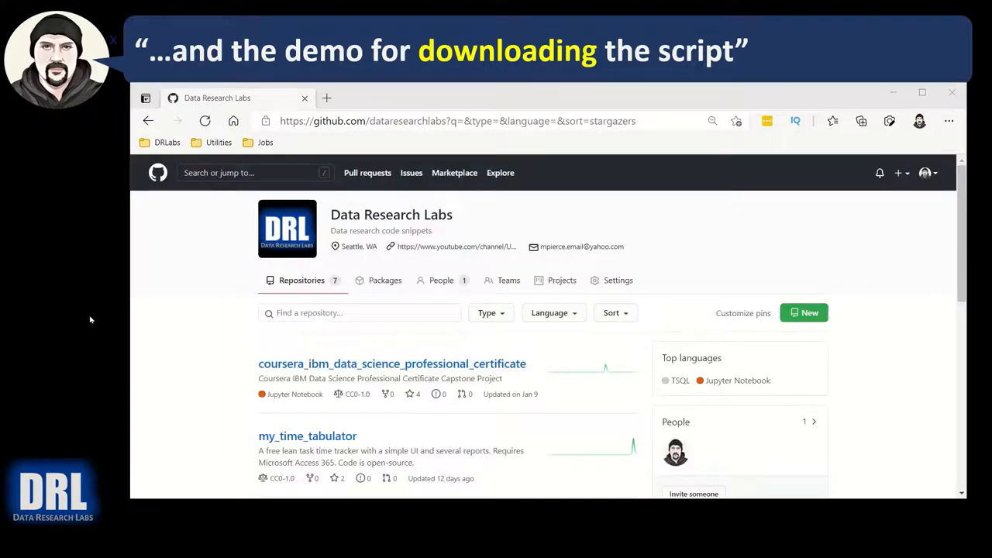
scroll("down", 3)
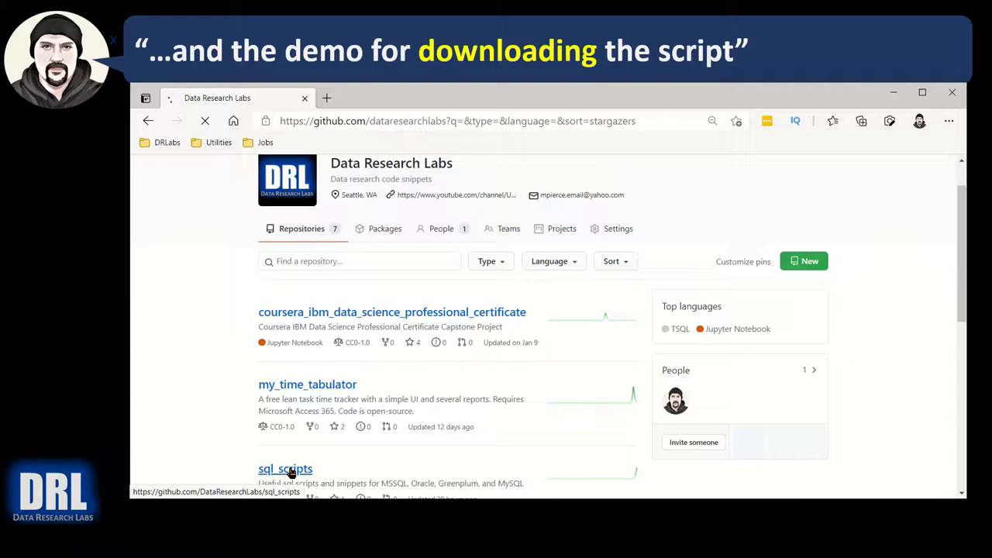
left_click(285, 468)
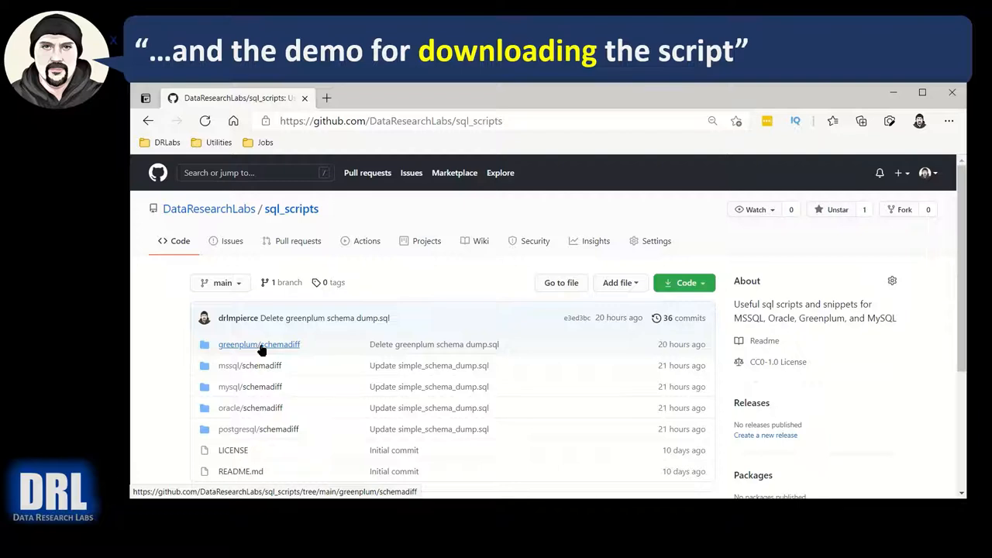
Go into the greenplum schemadiff folder and open simple_schema_dump.sql
left_click(259, 344)
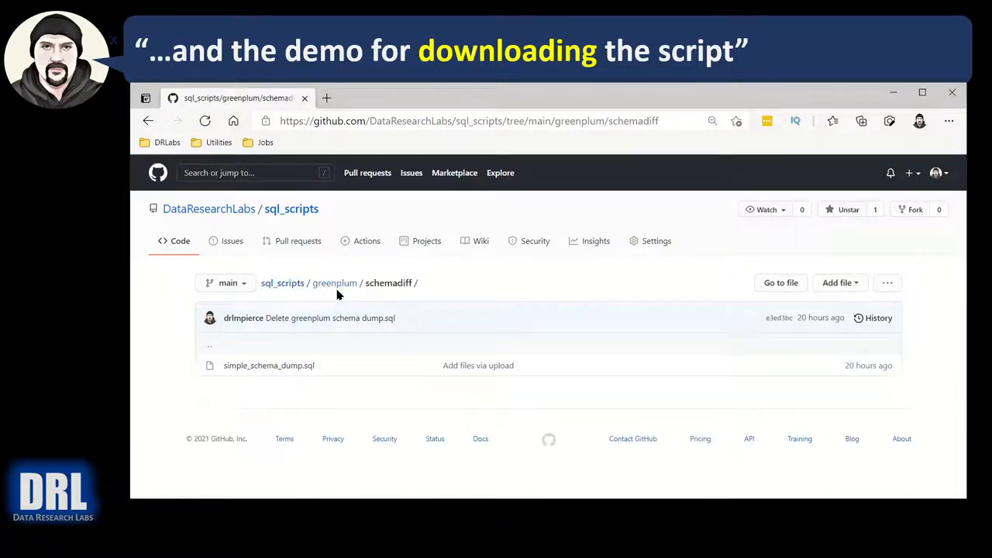
mouse_move(334, 282)
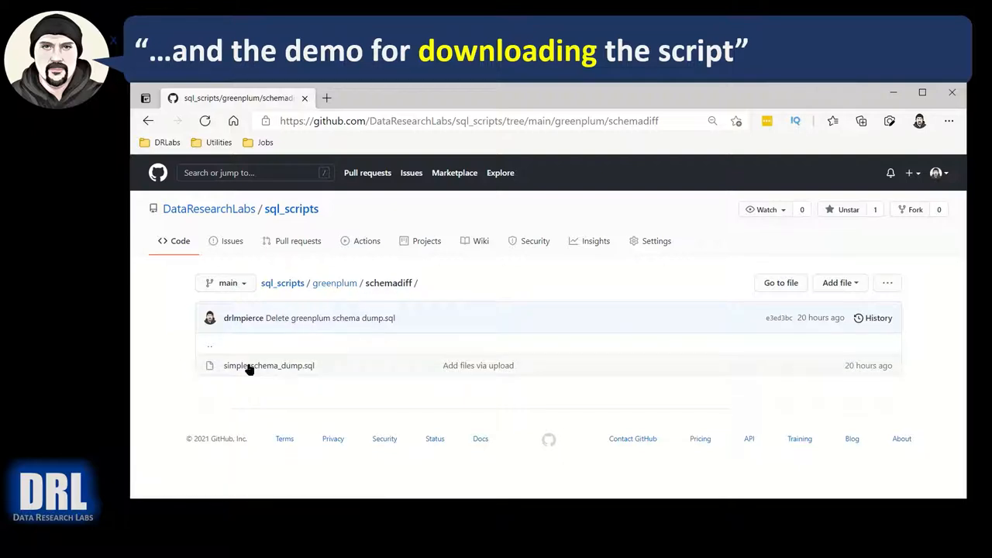
mouse_move(270, 366)
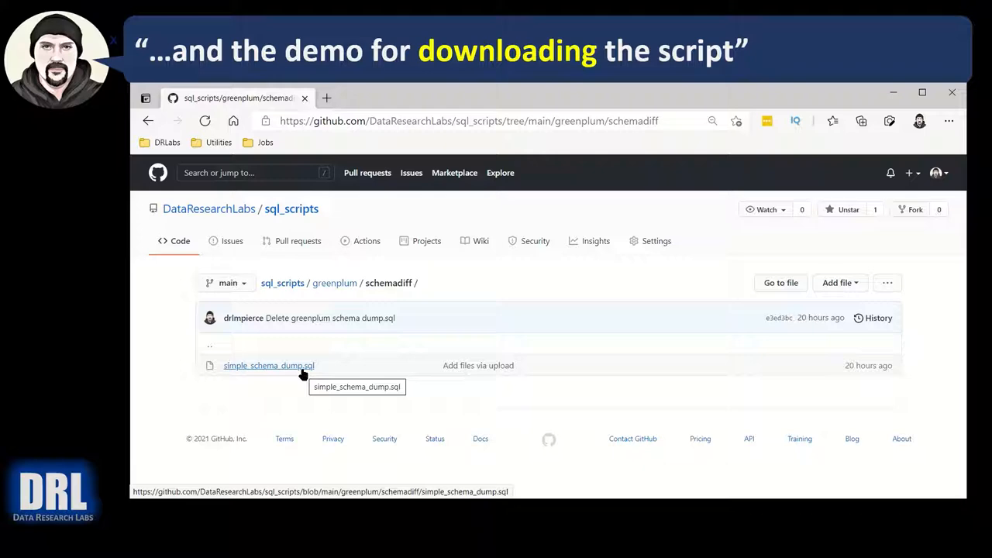
left_click(269, 366)
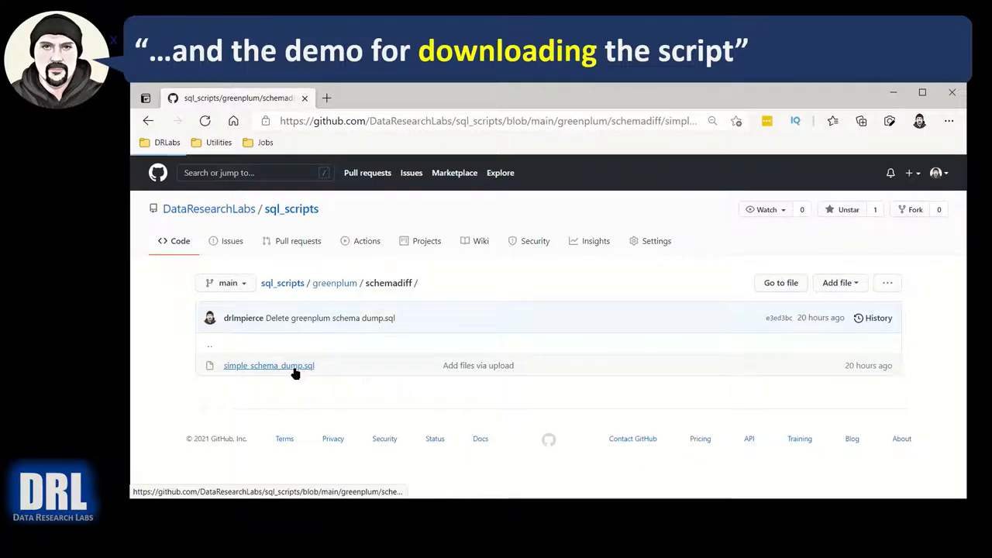
left_click(270, 366)
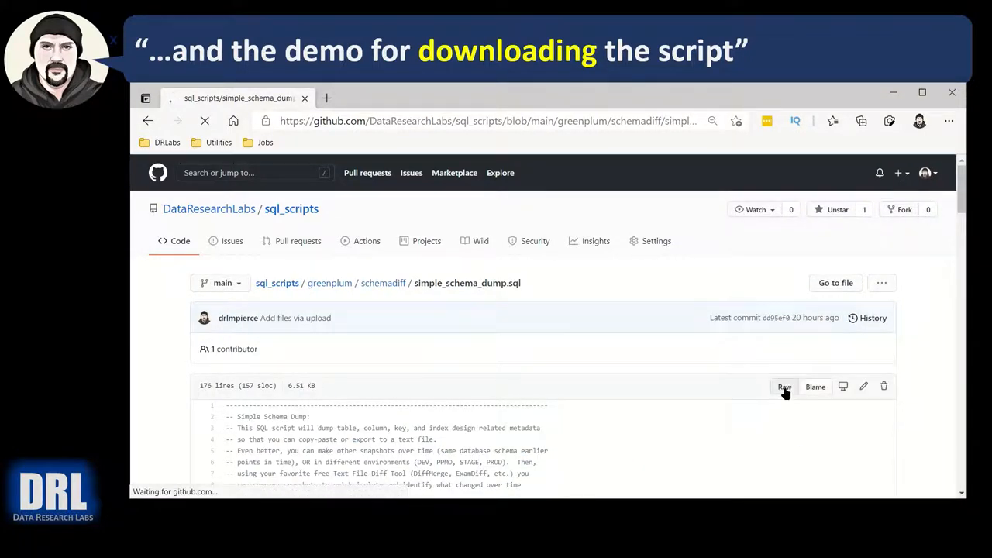
Show simple_schema_dump.sql as raw plain text ready to copy
left_click(784, 388)
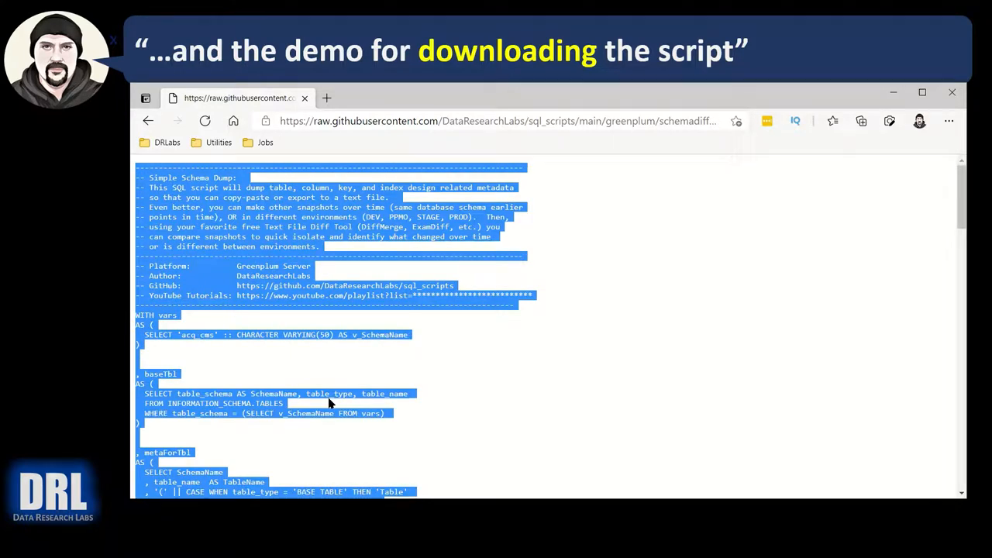
mouse_move(241, 251)
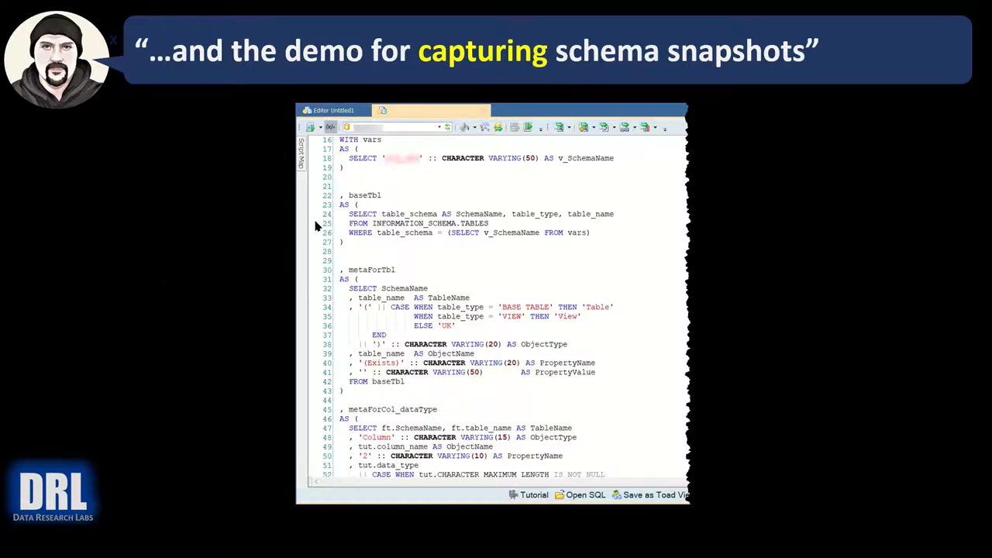
mouse_move(261, 246)
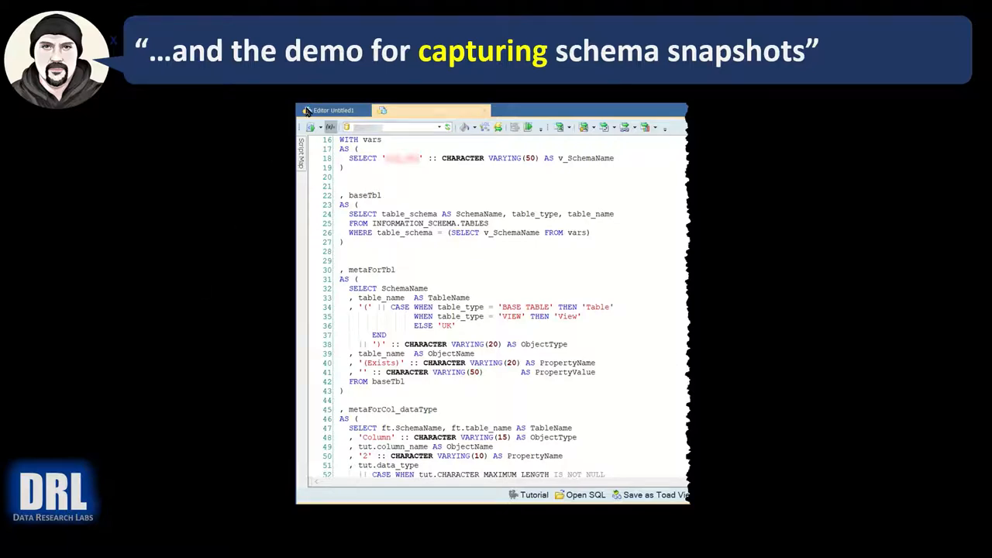
mouse_move(291, 287)
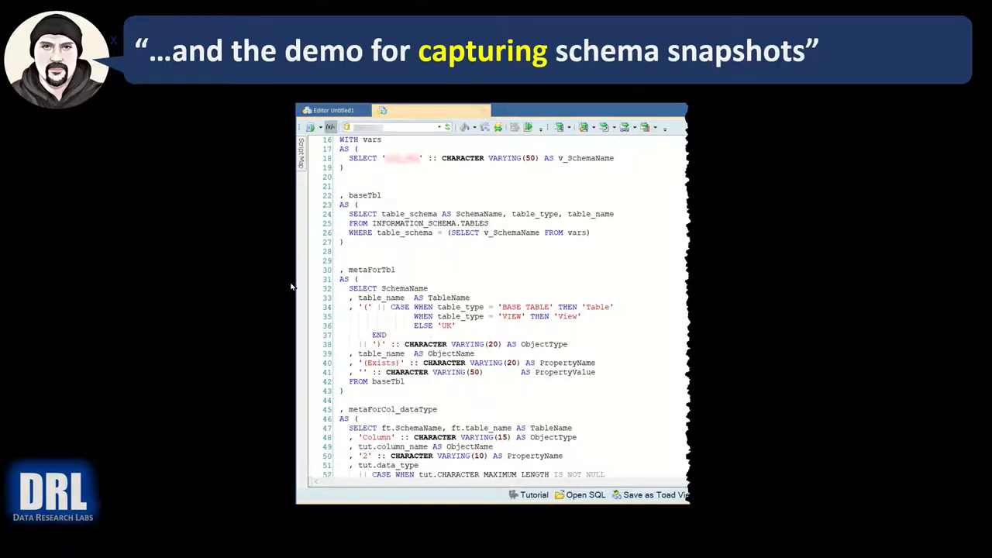
mouse_move(409, 157)
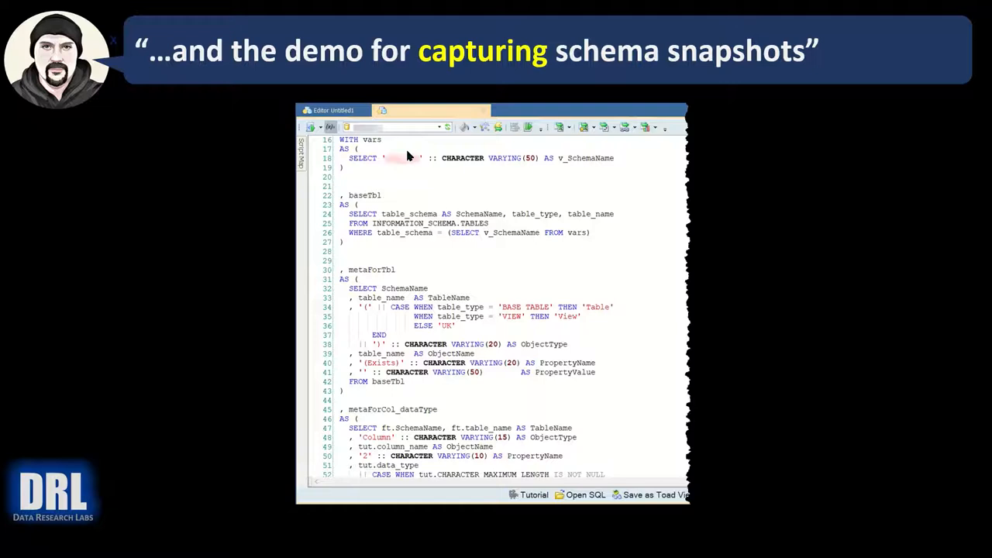
mouse_move(401, 163)
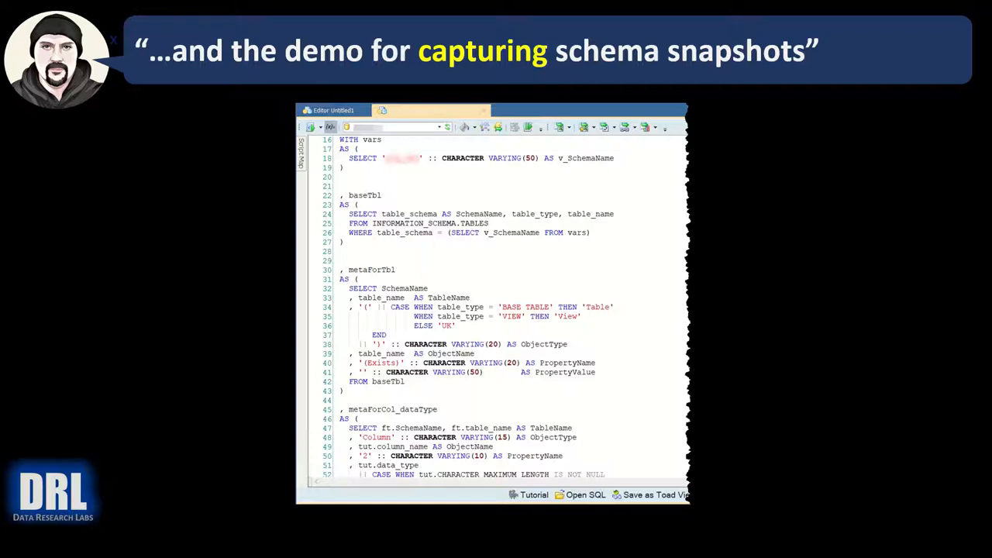
mouse_move(400, 177)
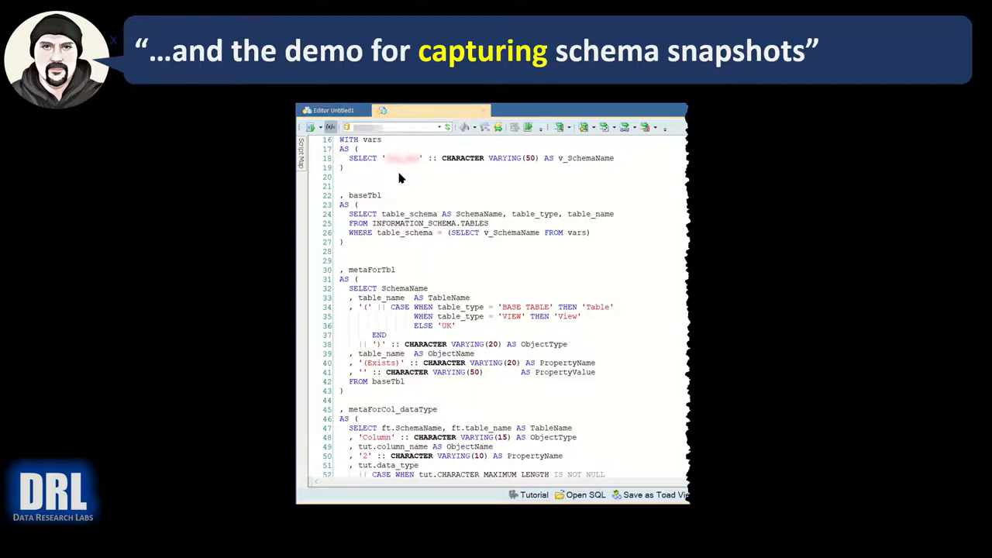
mouse_move(401, 252)
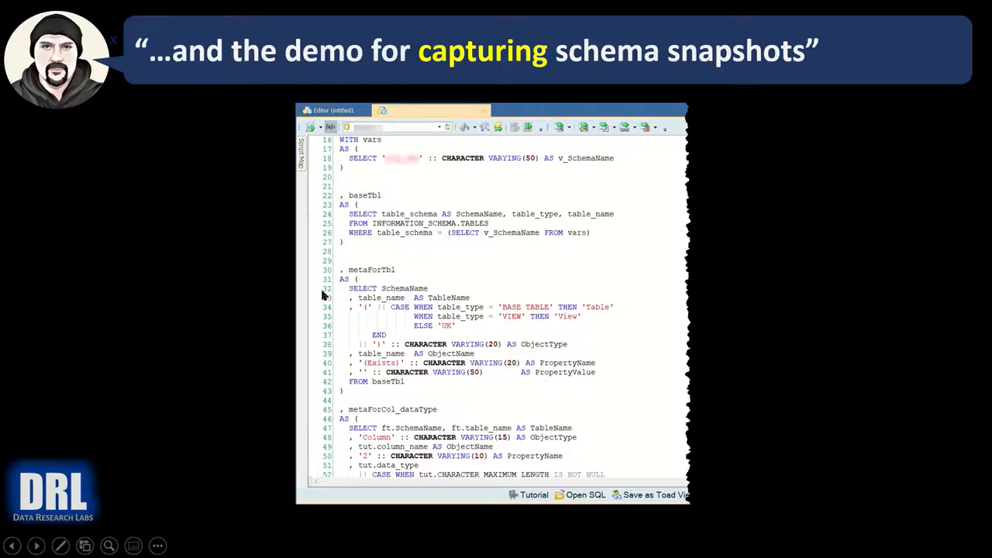
mouse_move(304, 304)
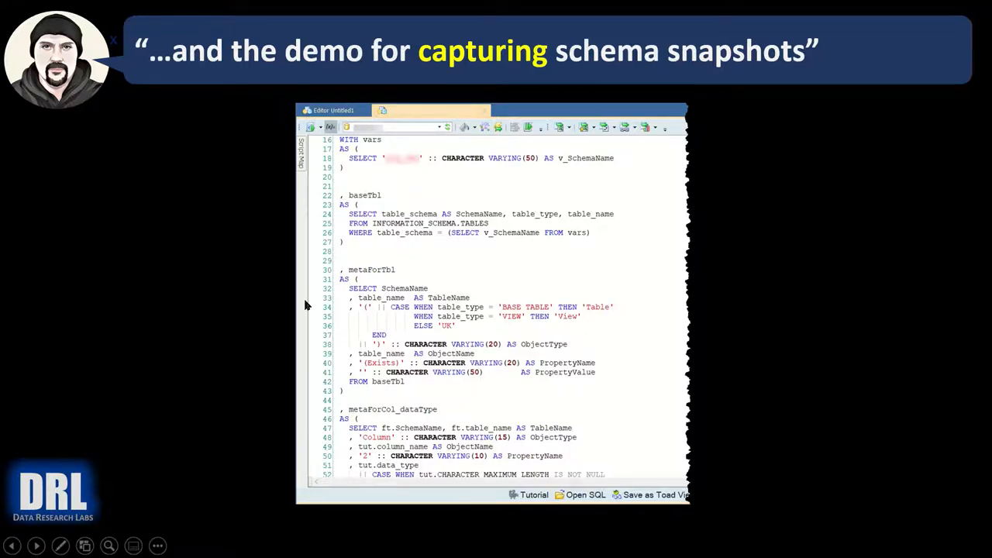
Run the schema dump script and bring up export actions on the result grid
left_click(475, 130)
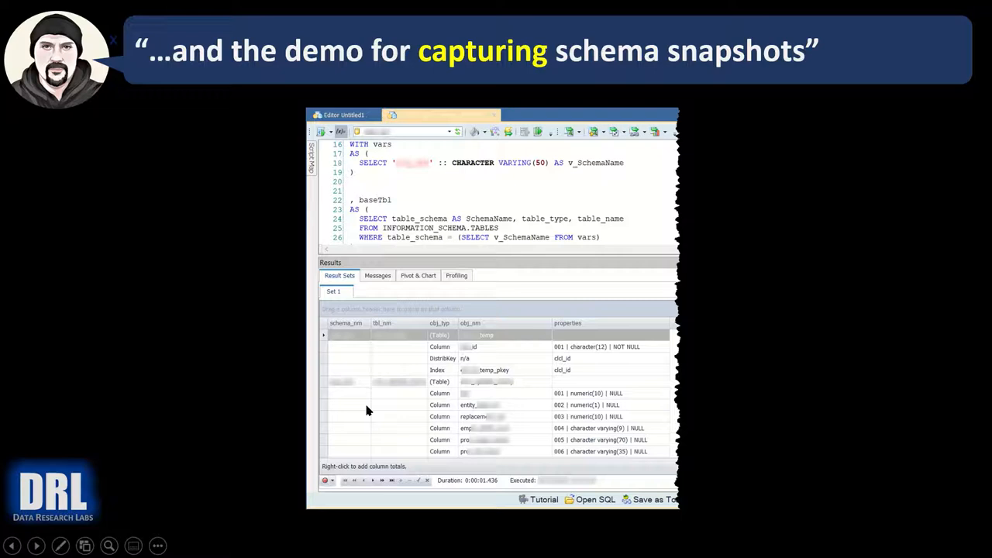
mouse_move(479, 436)
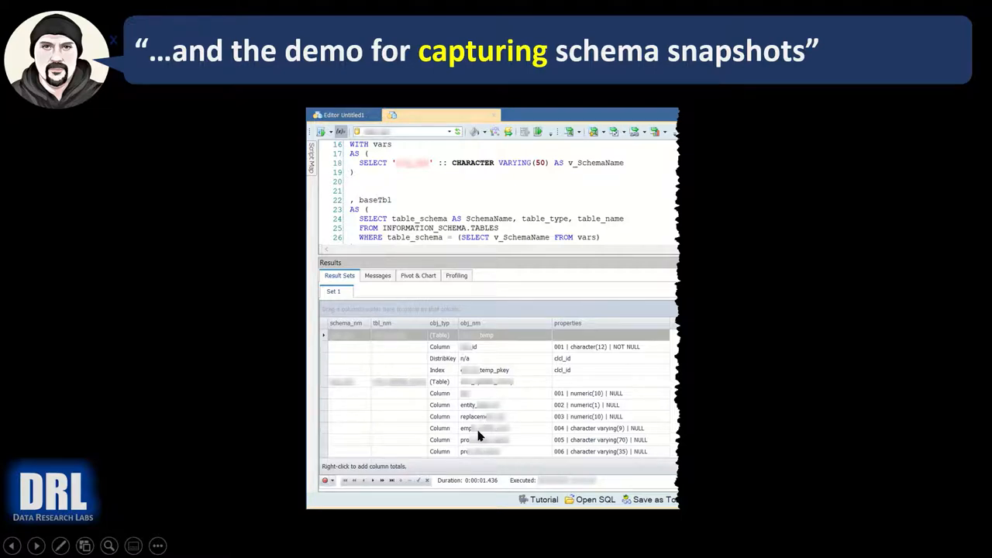
mouse_move(346, 348)
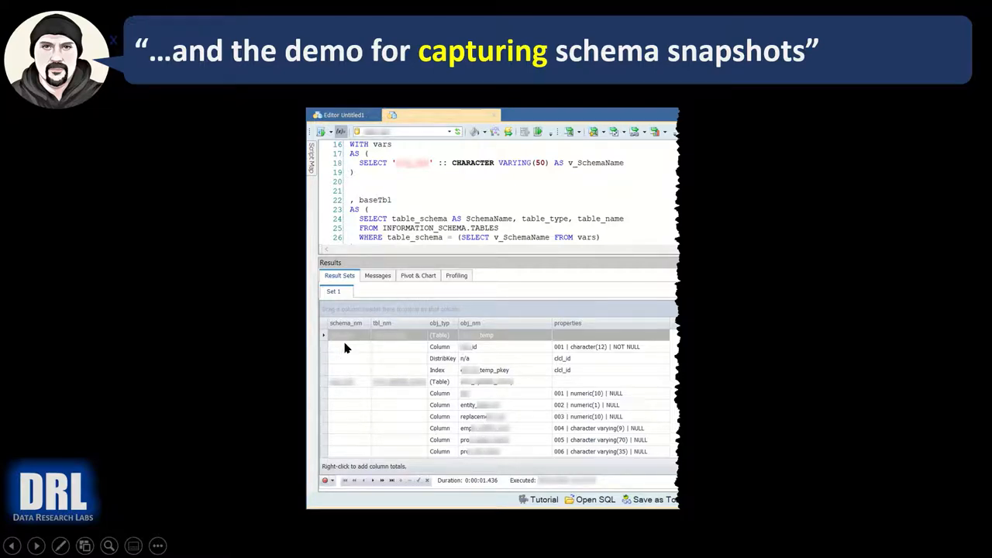
mouse_move(360, 395)
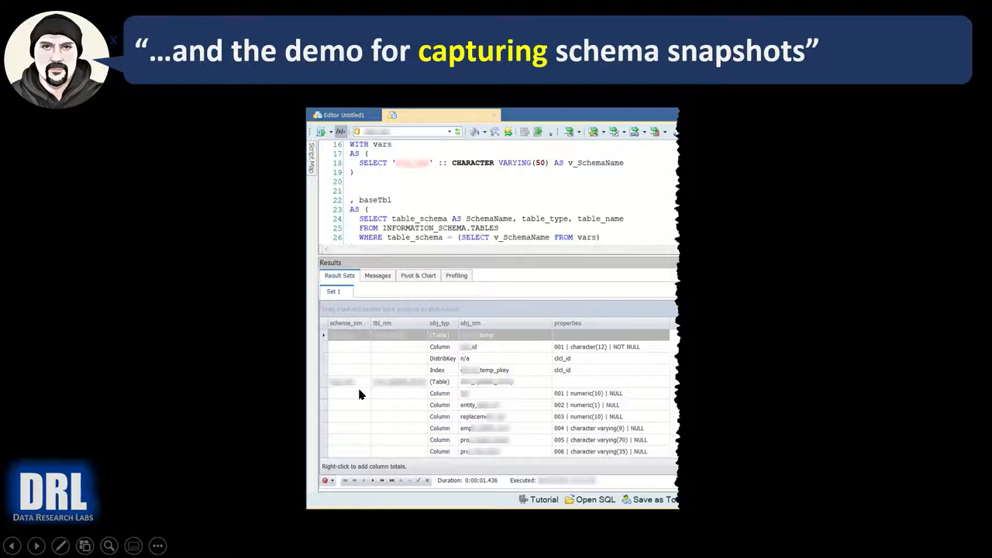
mouse_move(447, 338)
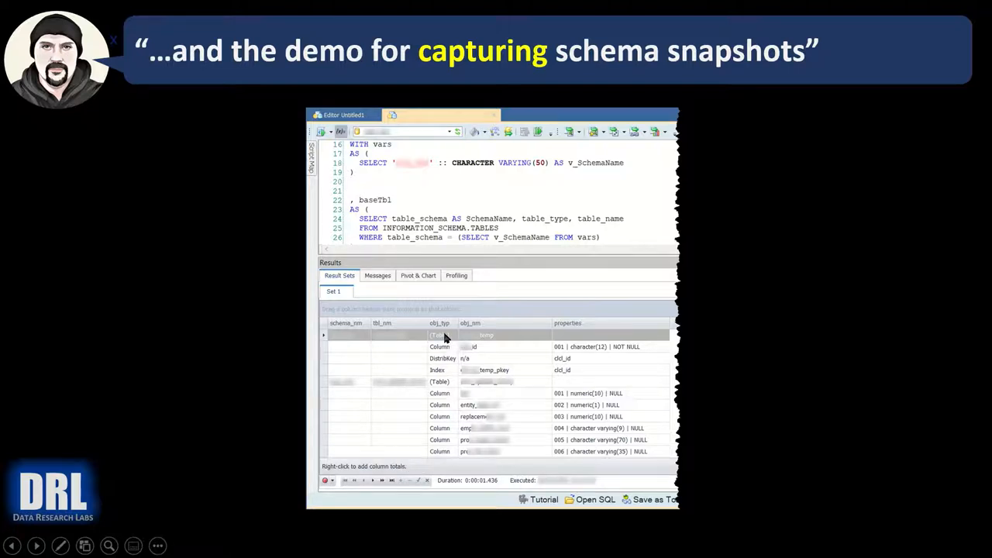
mouse_move(475, 391)
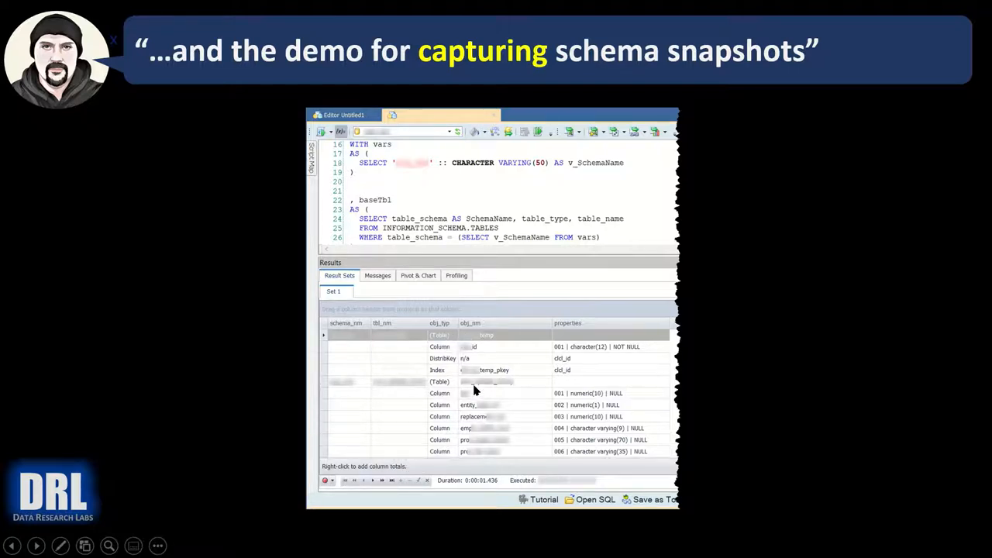
mouse_move(565, 406)
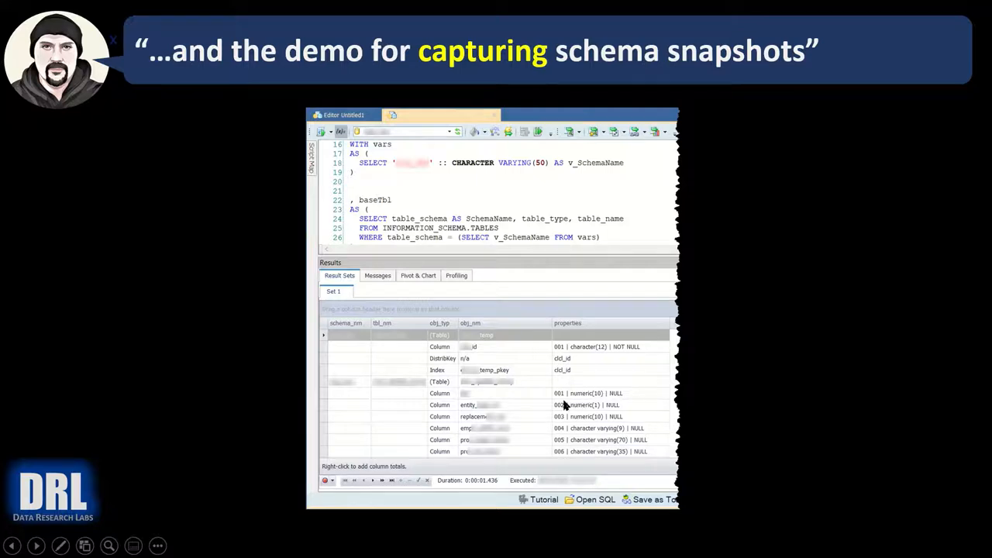
mouse_move(604, 415)
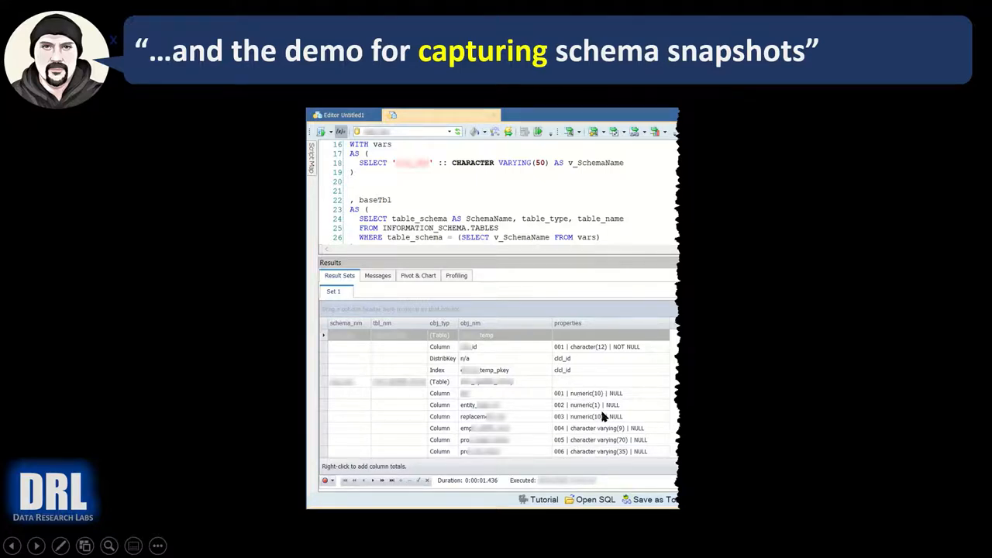
mouse_move(536, 453)
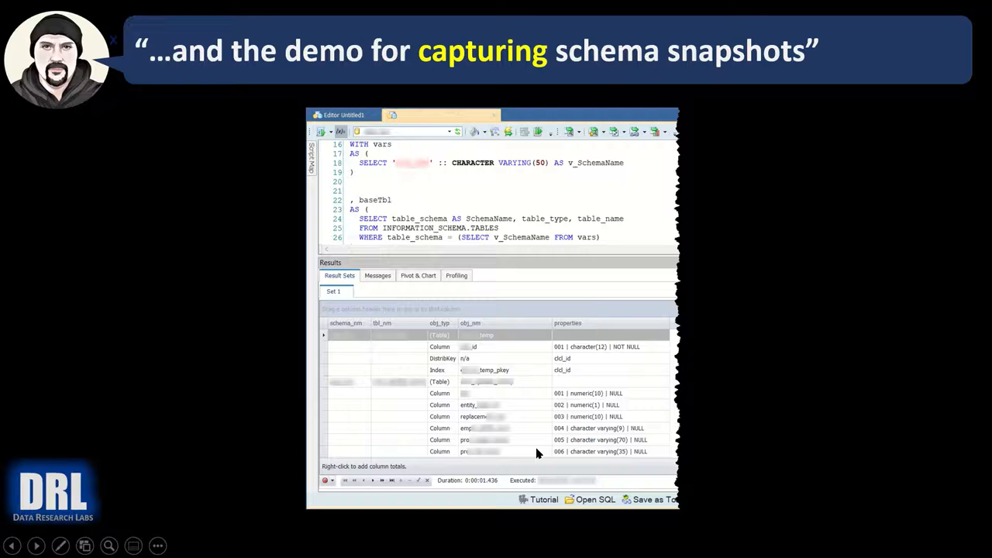
mouse_move(489, 374)
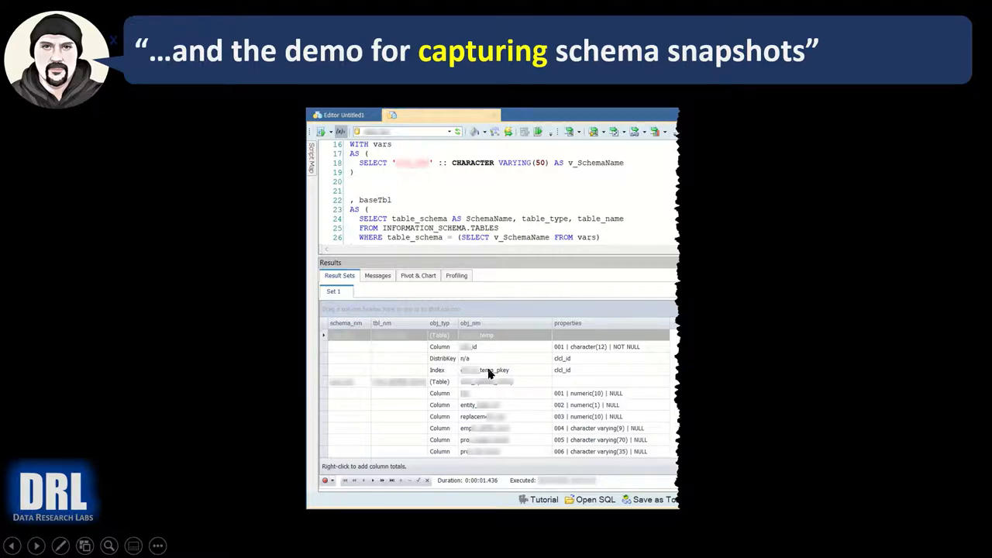
mouse_move(437, 379)
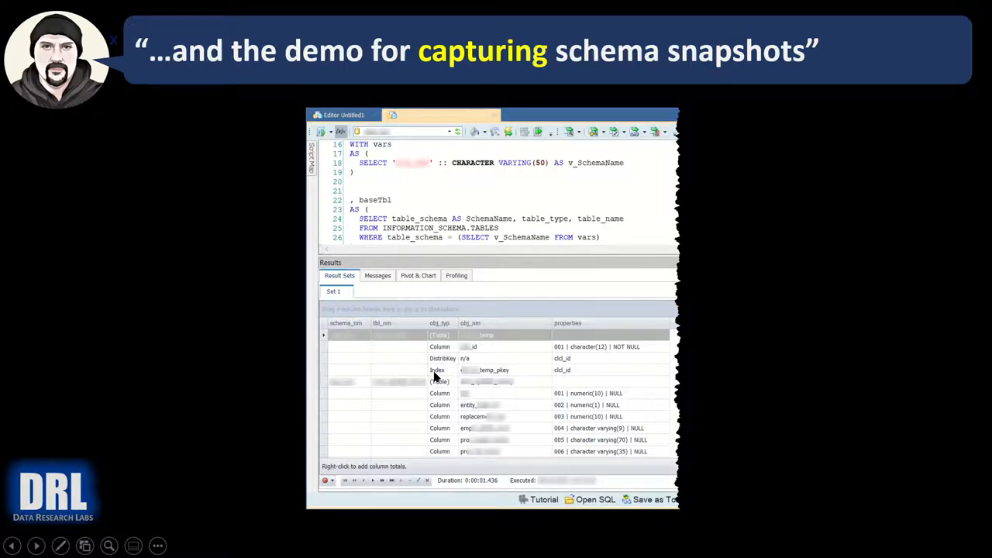
mouse_move(462, 379)
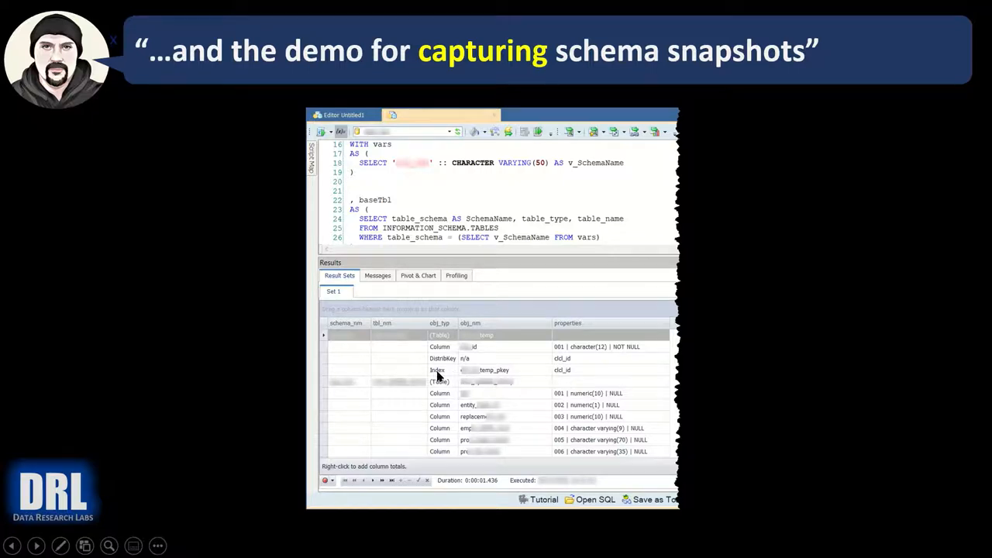
mouse_move(612, 378)
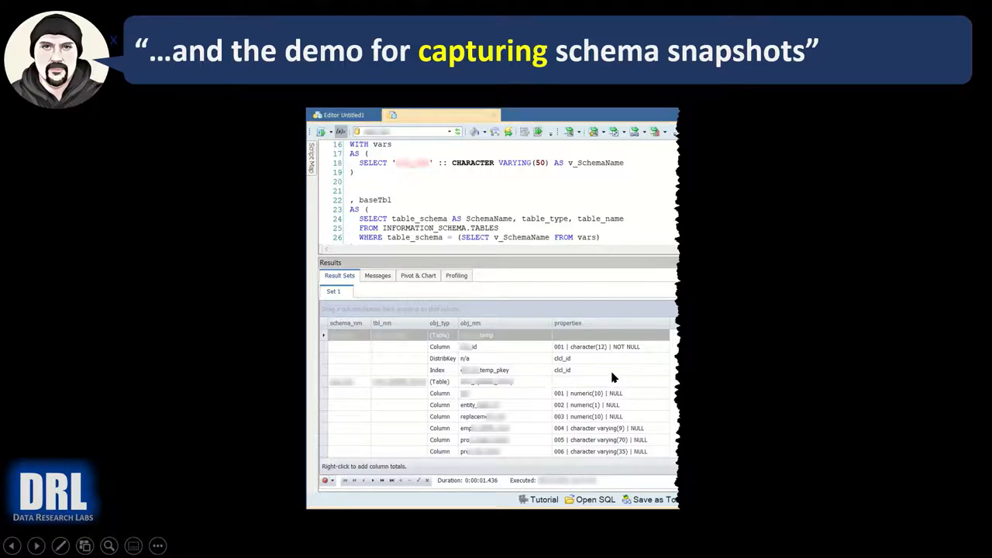
mouse_move(614, 378)
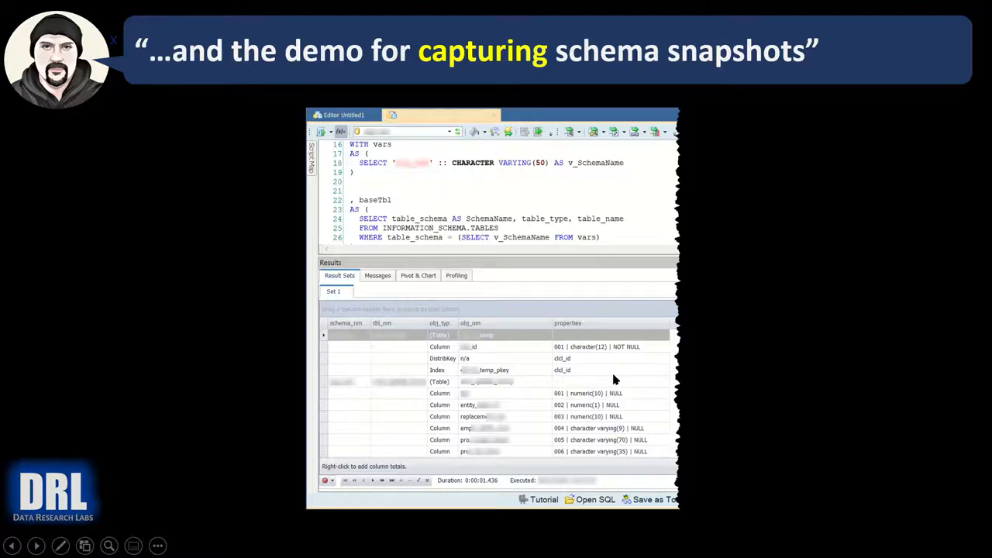
mouse_move(494, 400)
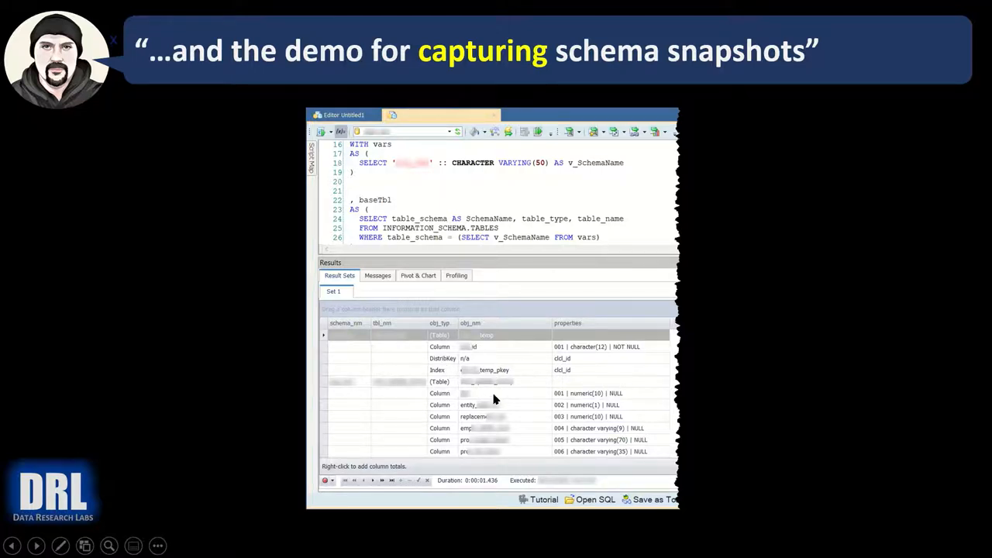
mouse_move(453, 428)
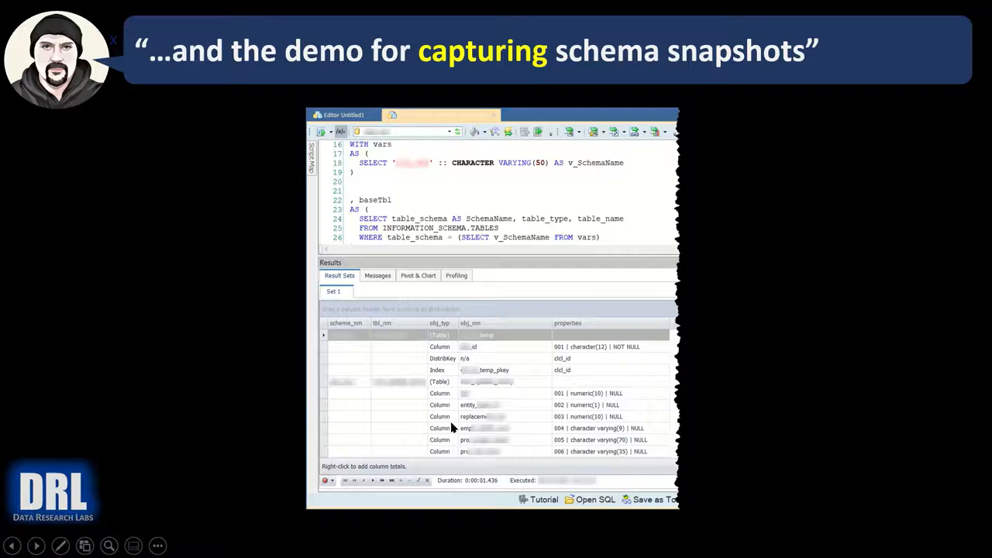
right_click(453, 418)
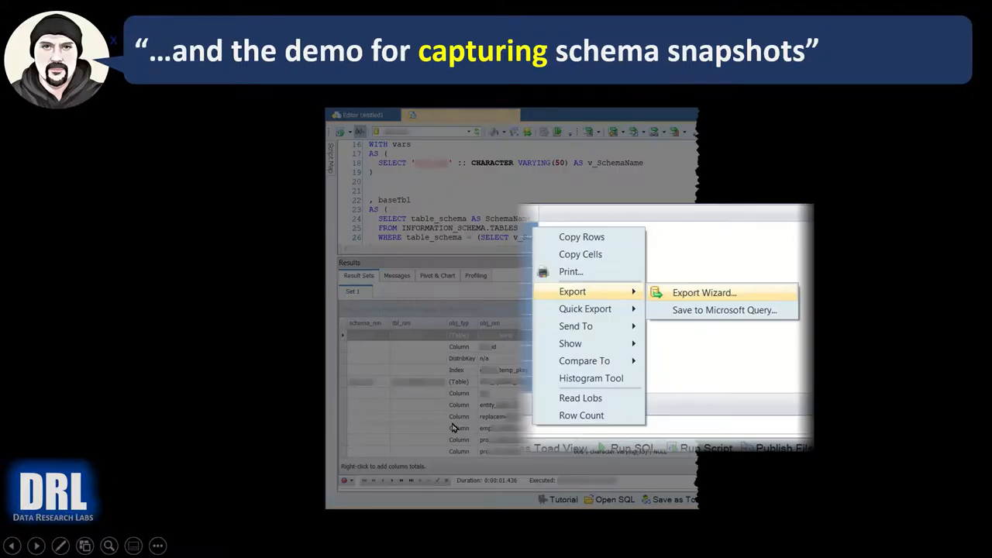
mouse_move(468, 356)
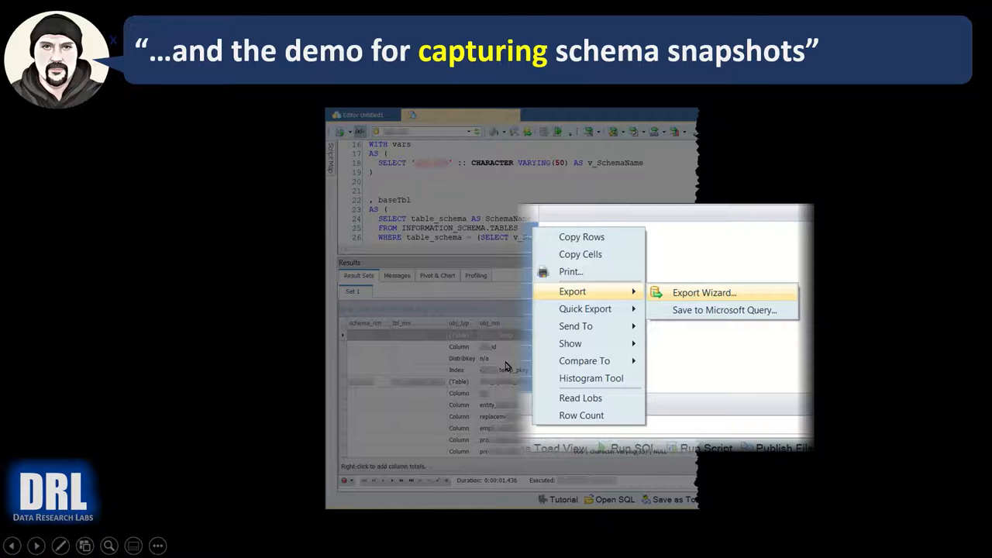
mouse_move(452, 270)
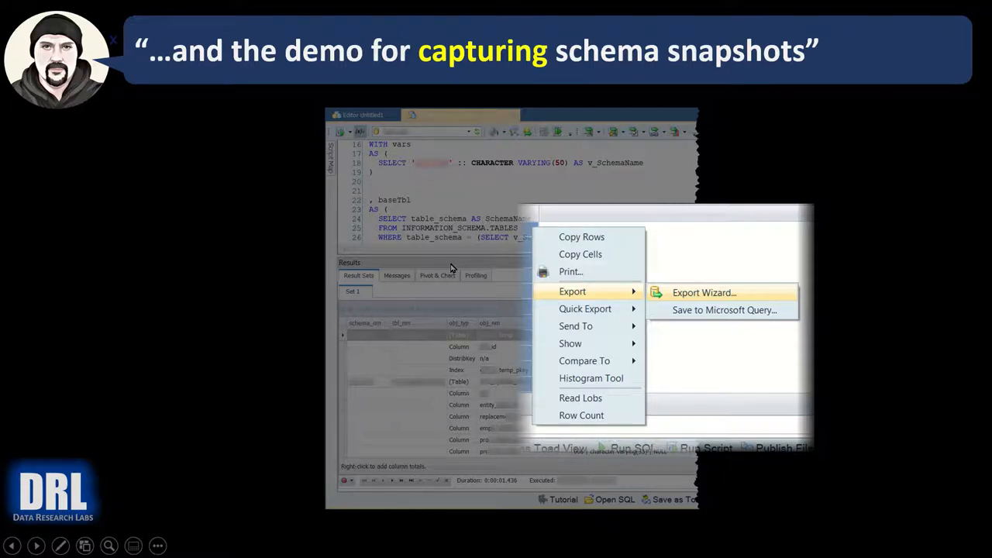
mouse_move(468, 376)
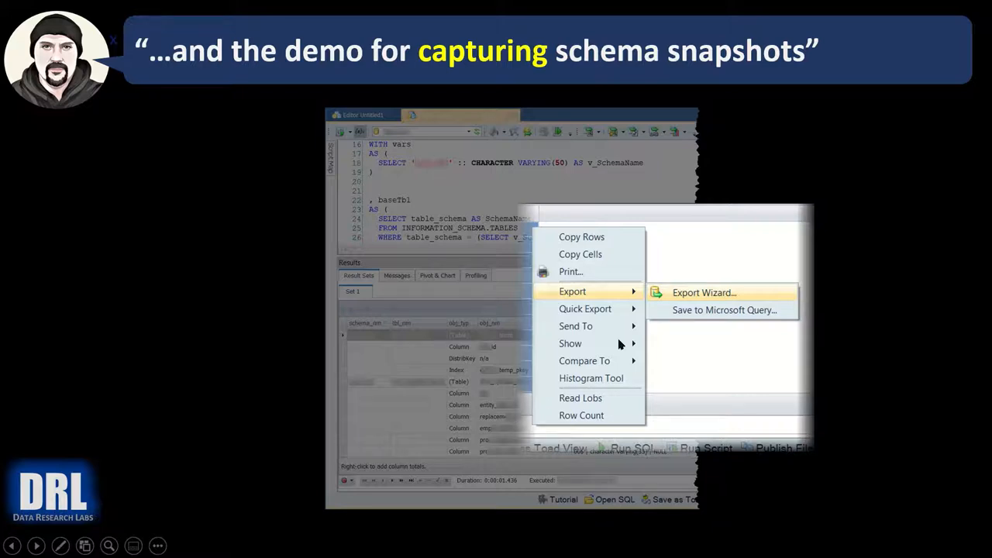
mouse_move(620, 302)
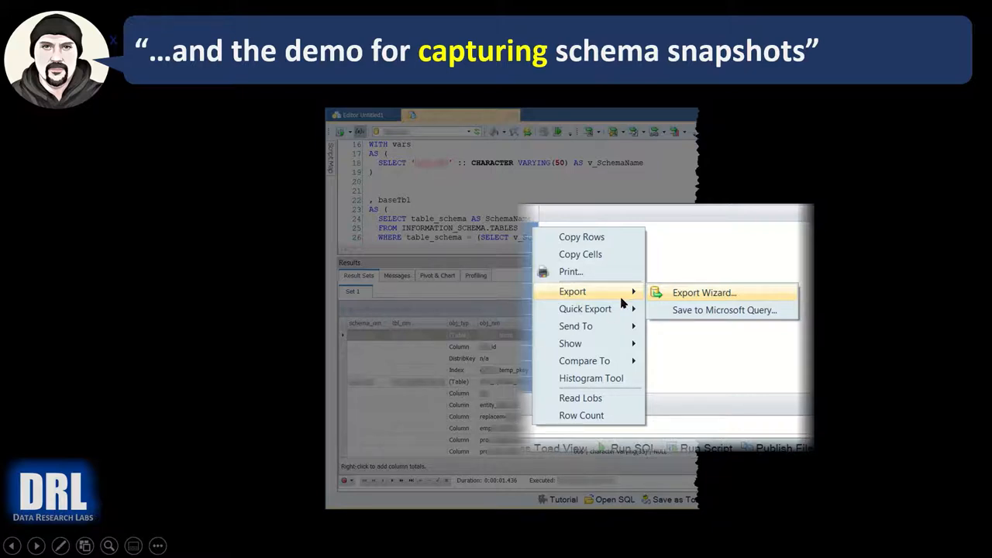
Step the Export Wizard through comma-separated format and all columns to the file output options
left_click(704, 292)
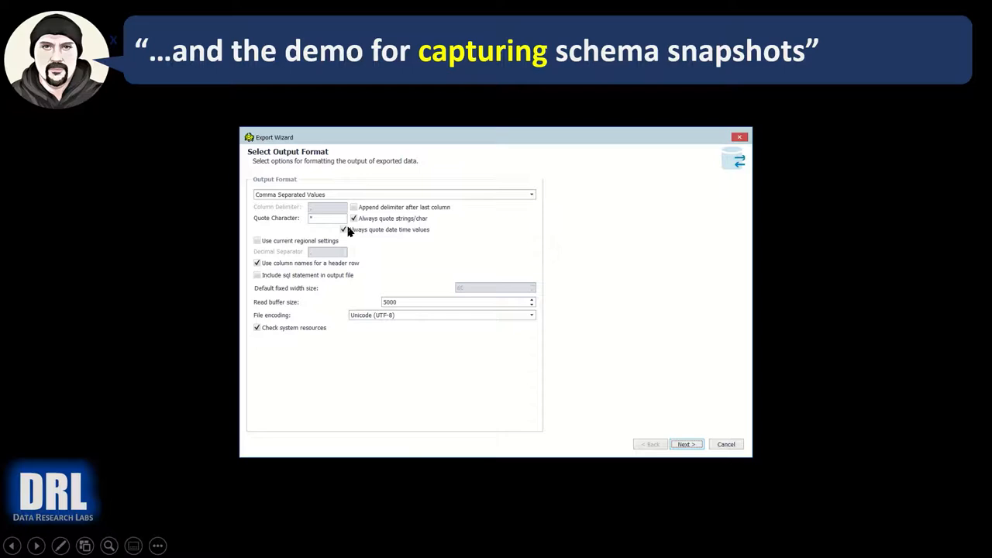
mouse_move(564, 380)
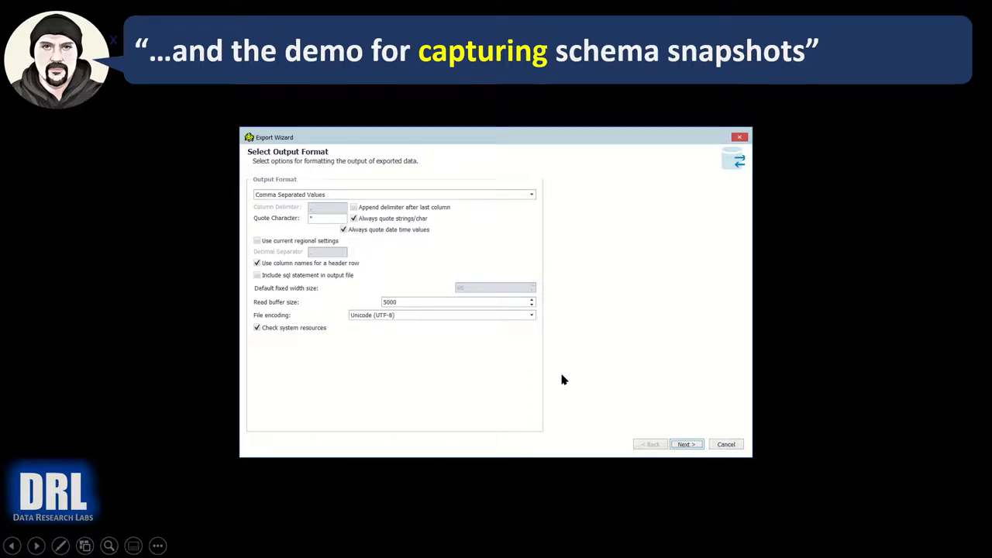
left_click(685, 443)
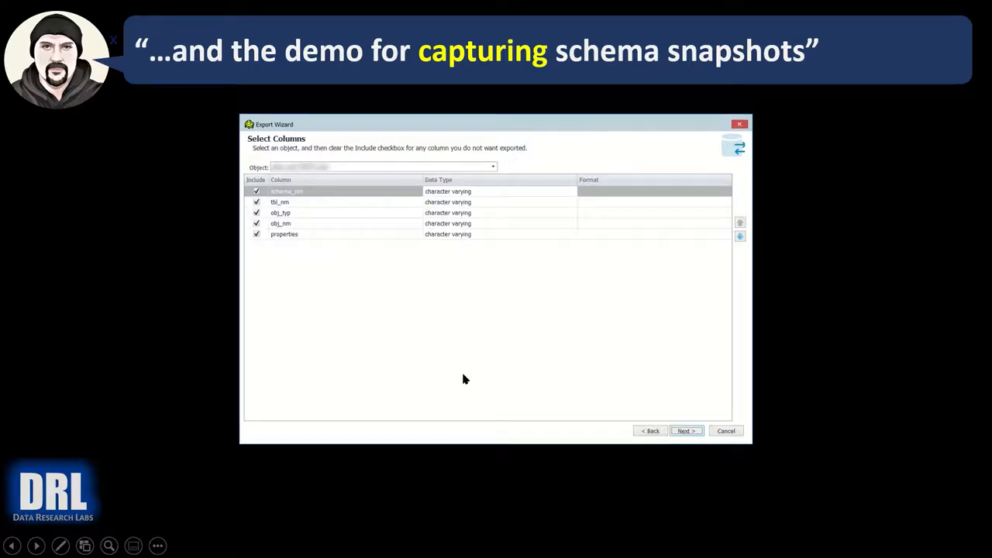
mouse_move(301, 233)
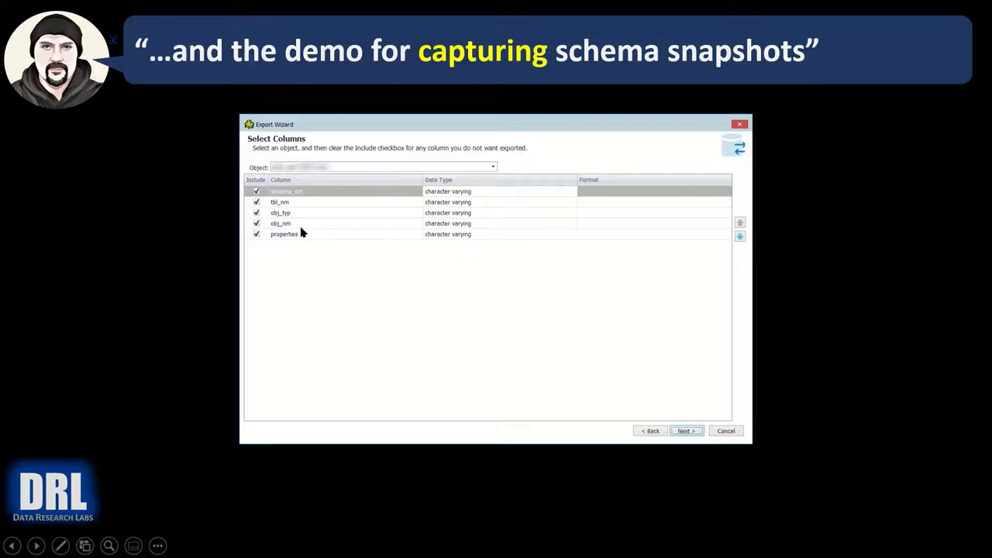
mouse_move(298, 211)
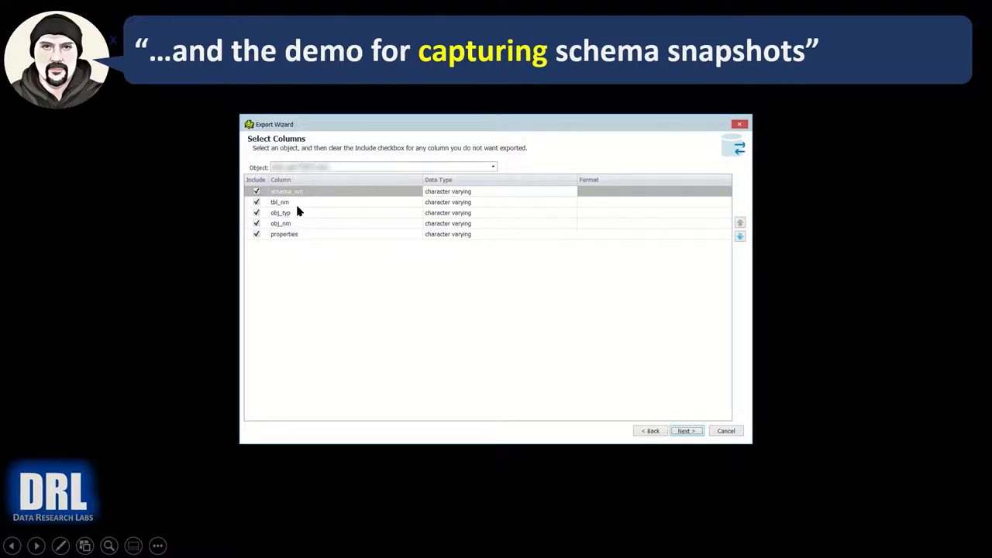
mouse_move(306, 203)
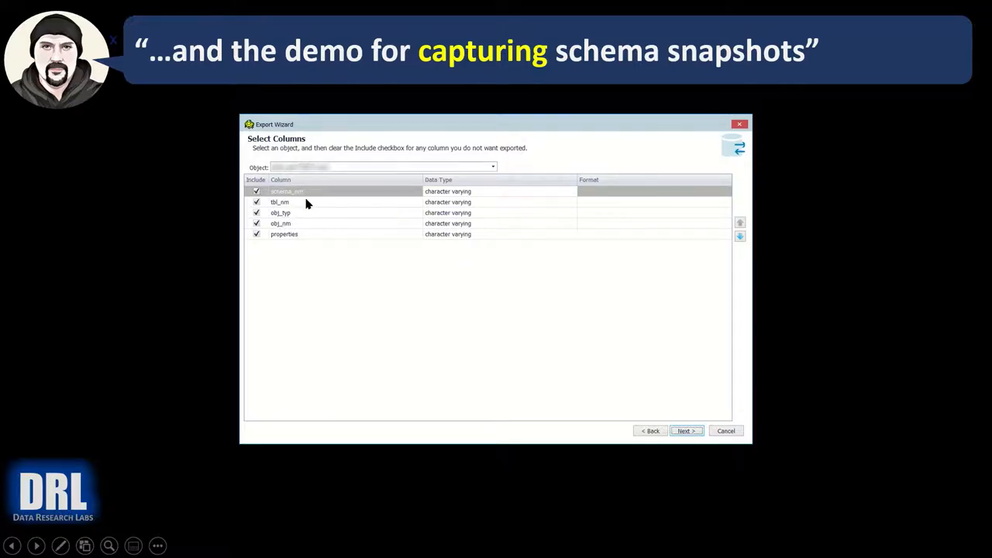
mouse_move(583, 371)
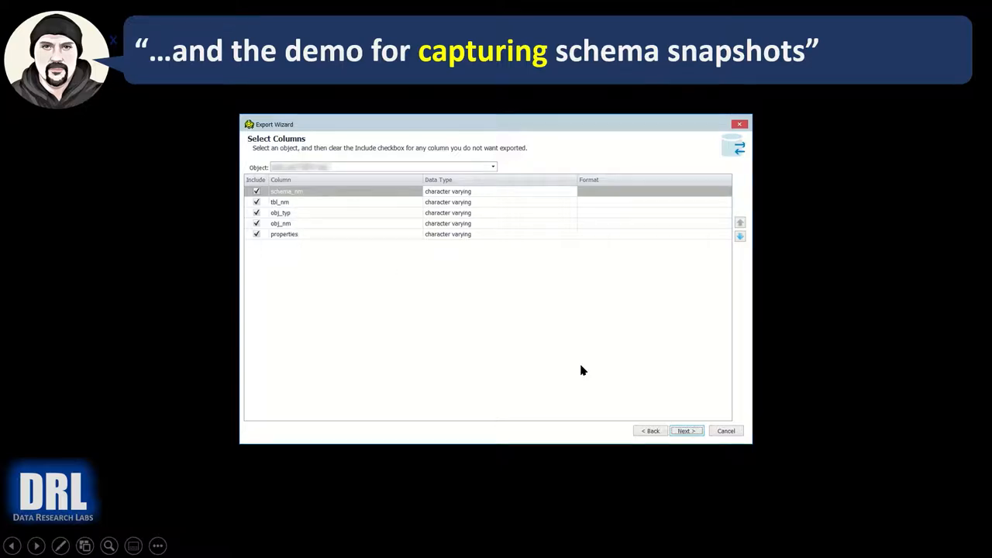
left_click(685, 431)
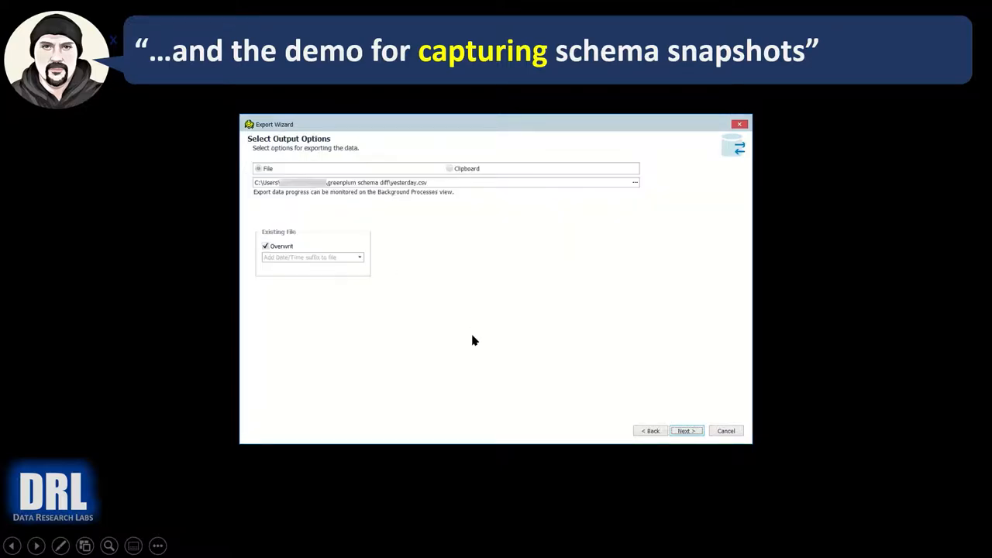
mouse_move(460, 193)
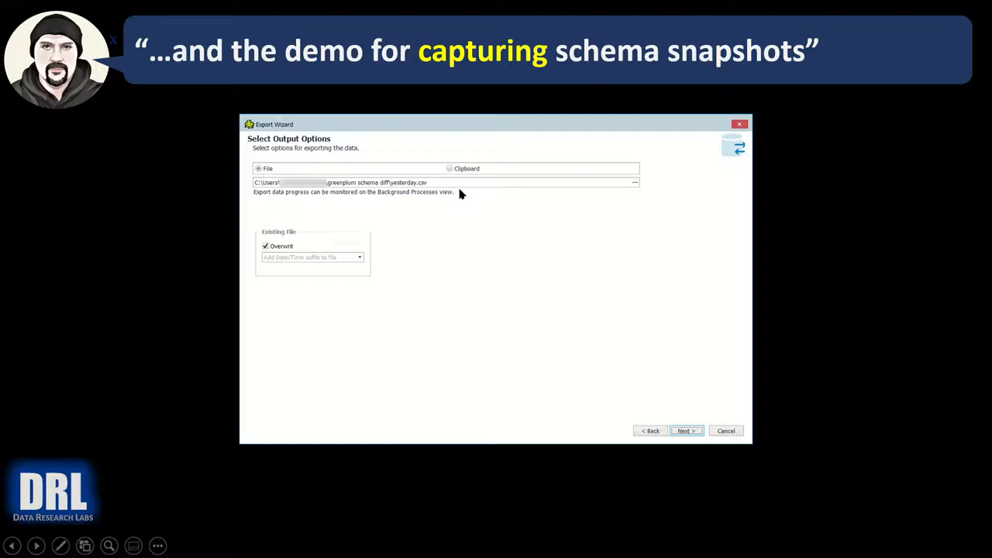
mouse_move(425, 186)
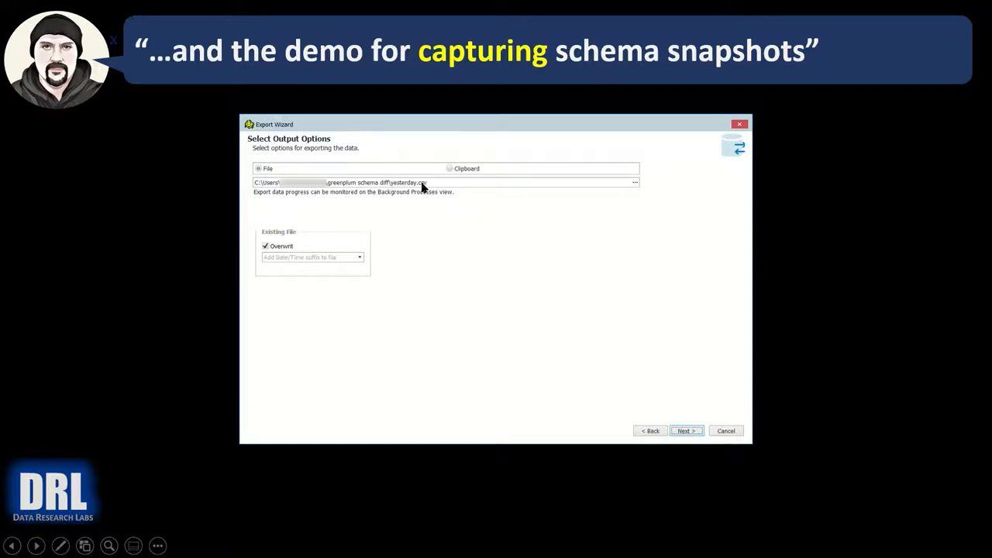
mouse_move(335, 176)
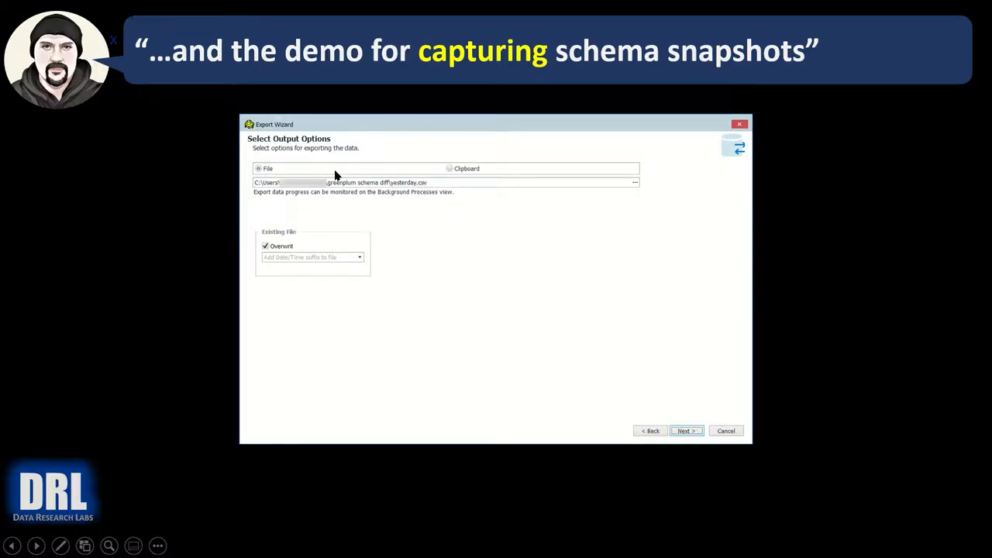
mouse_move(692, 384)
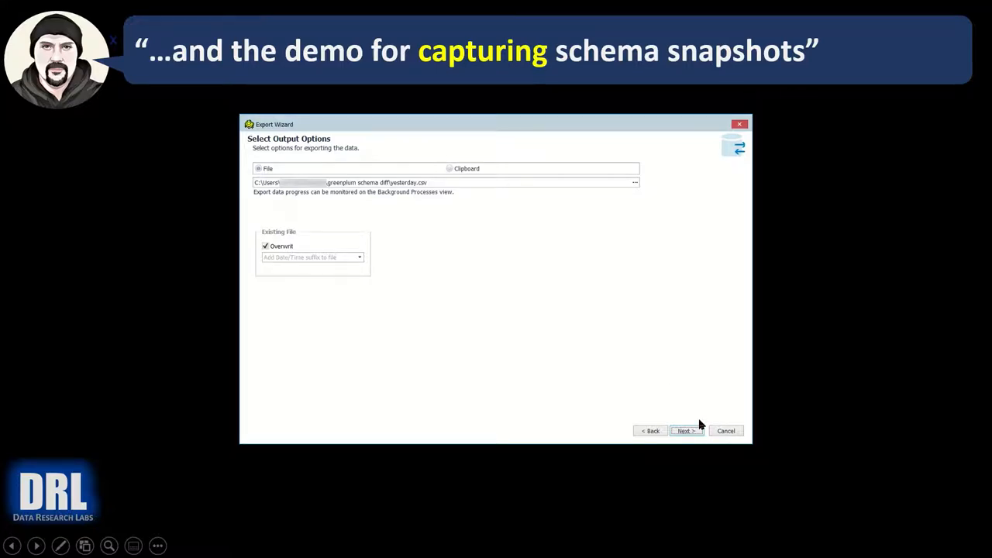
mouse_move(403, 199)
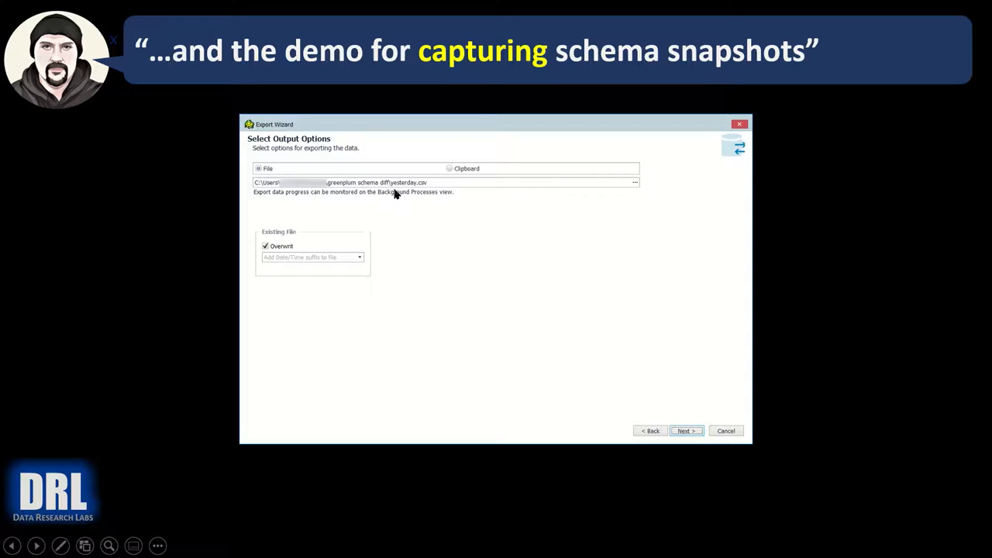
mouse_move(318, 200)
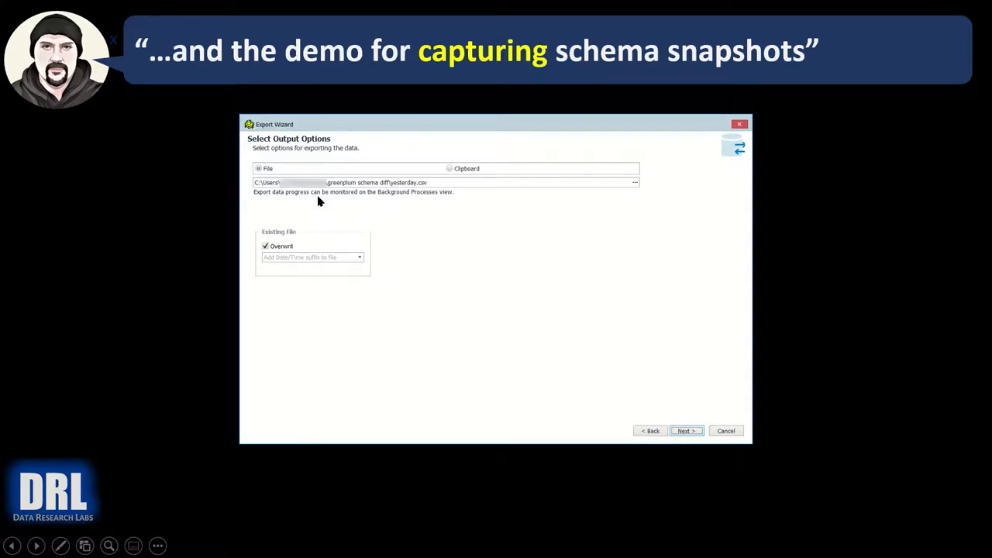
mouse_move(416, 227)
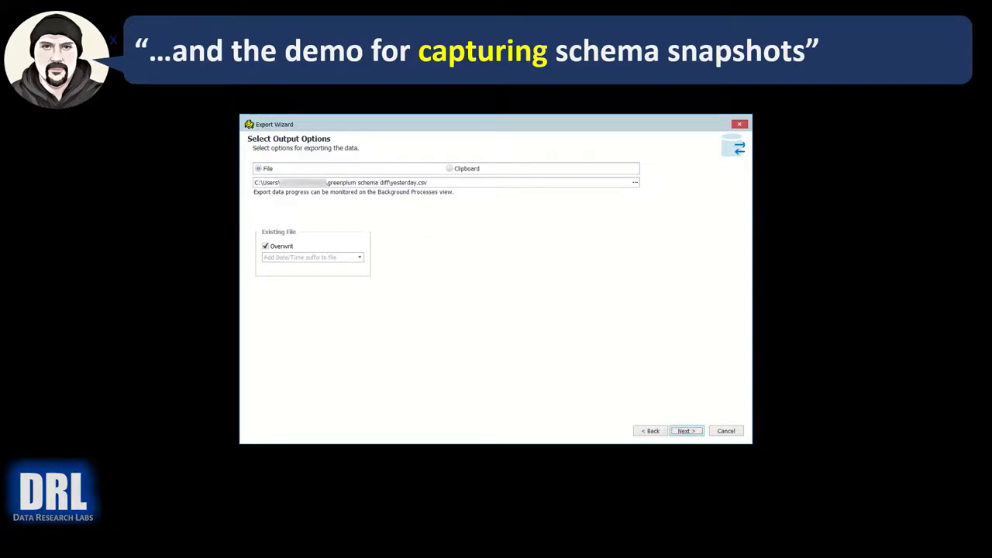
mouse_move(410, 197)
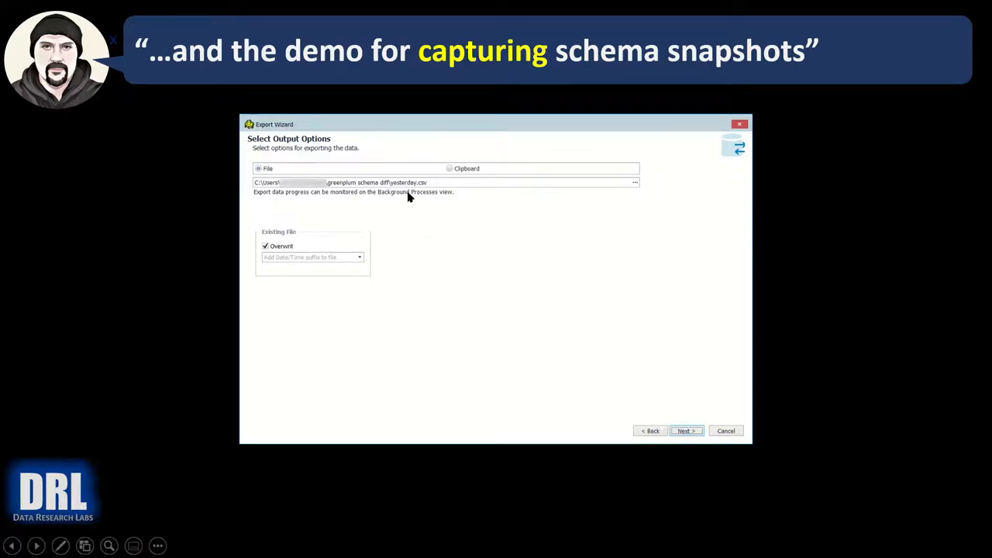
mouse_move(459, 259)
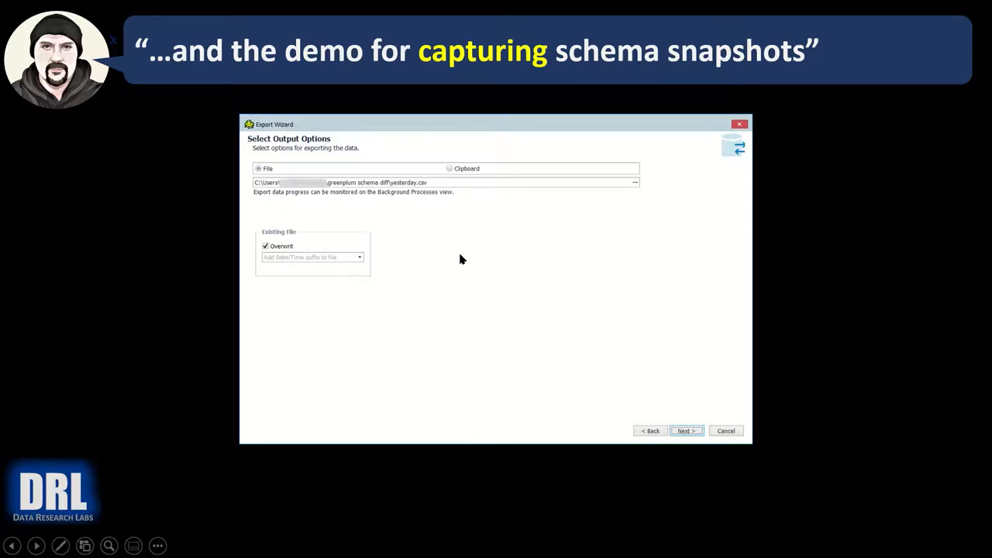
mouse_move(199, 310)
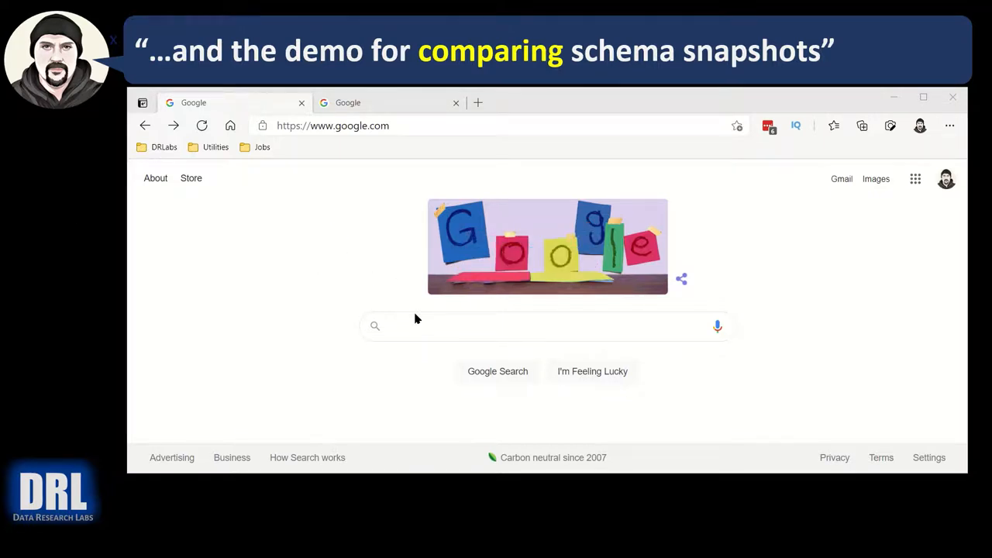
Search Google for sourcegear diffmerge download, visit the SourceGear downloads page, then return to the blank Google tab
type("sourcegear diffmerge")
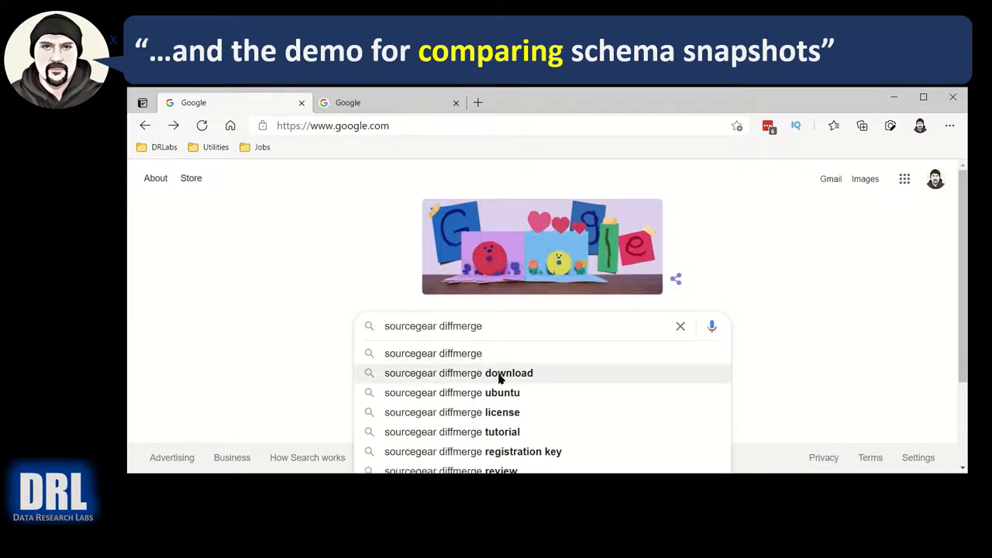
left_click(459, 372)
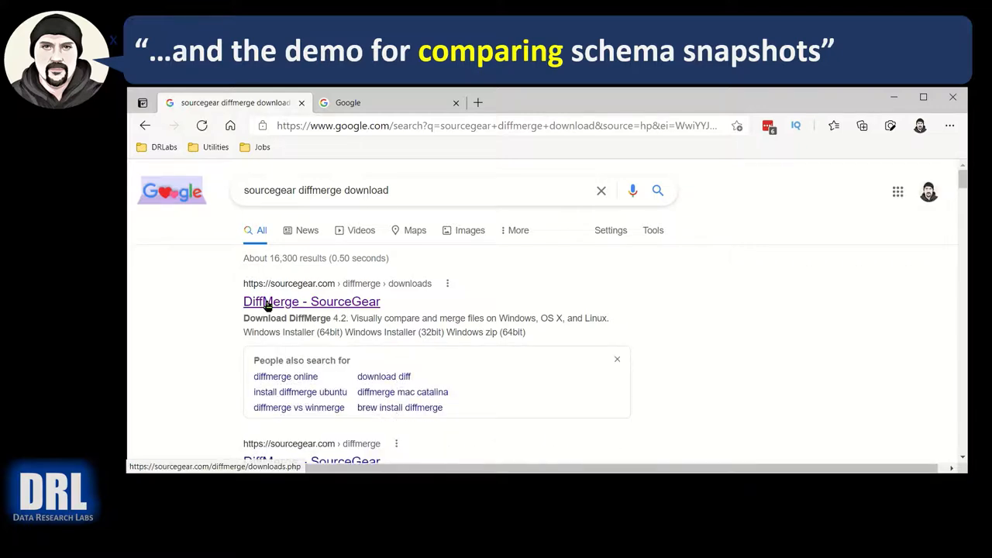
mouse_move(328, 311)
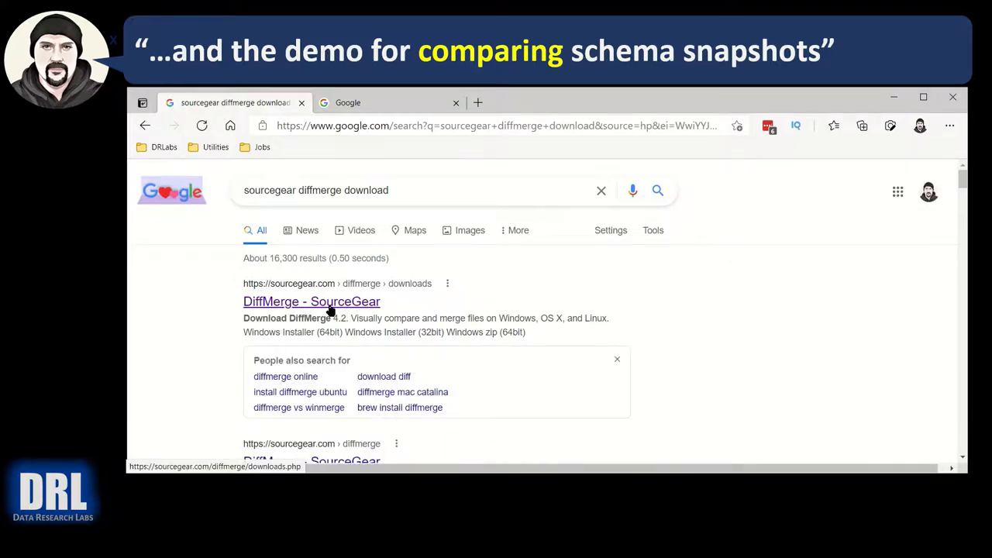
left_click(310, 300)
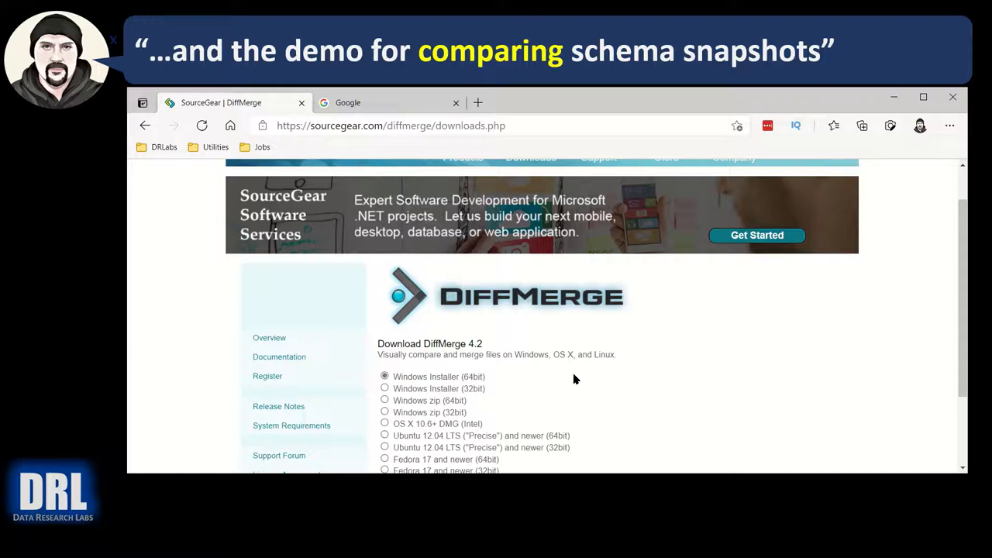
scroll("down", 3)
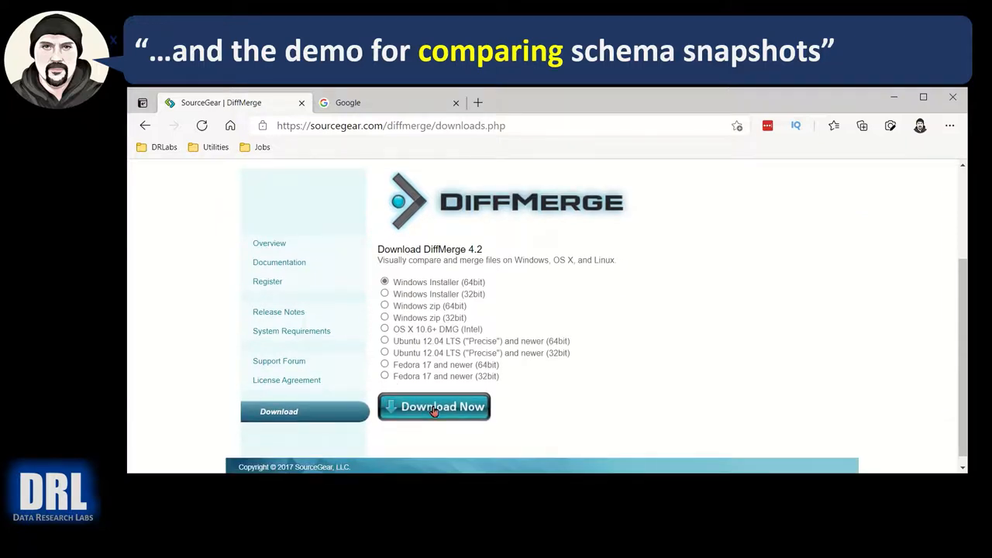
mouse_move(438, 296)
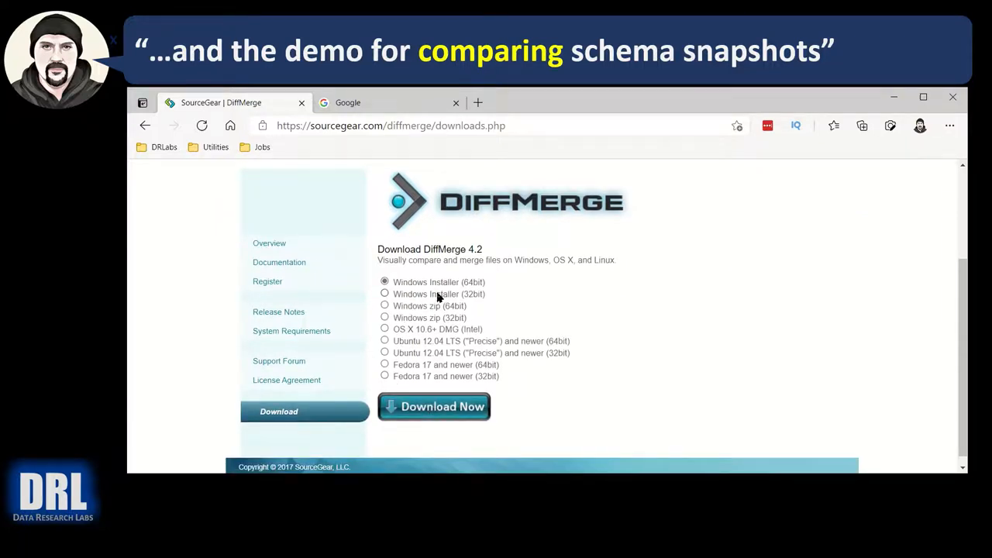
left_click(348, 102)
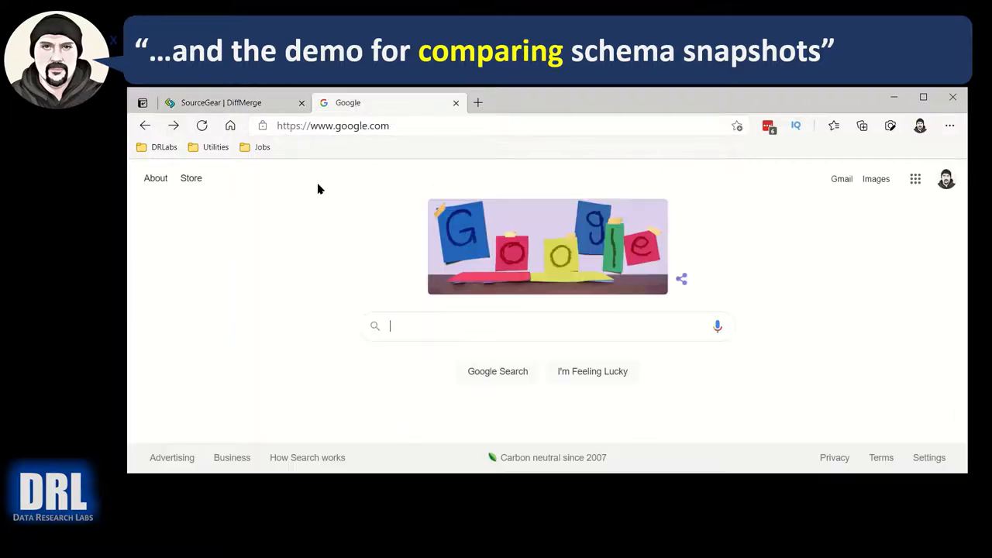
Search Google for prestosoft examdiff and land on the ExamDiff freeware file-comparison page
type("prestosoft")
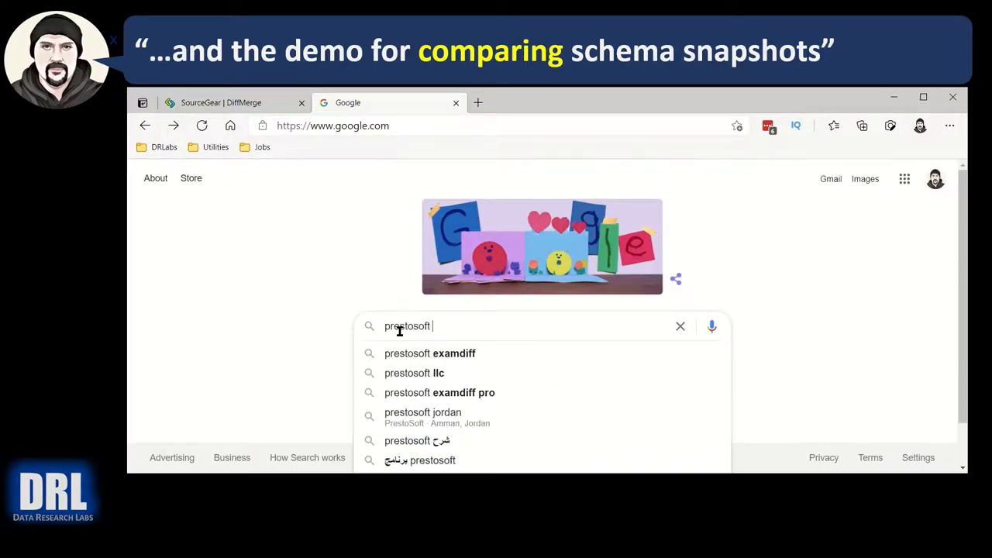
type("examd")
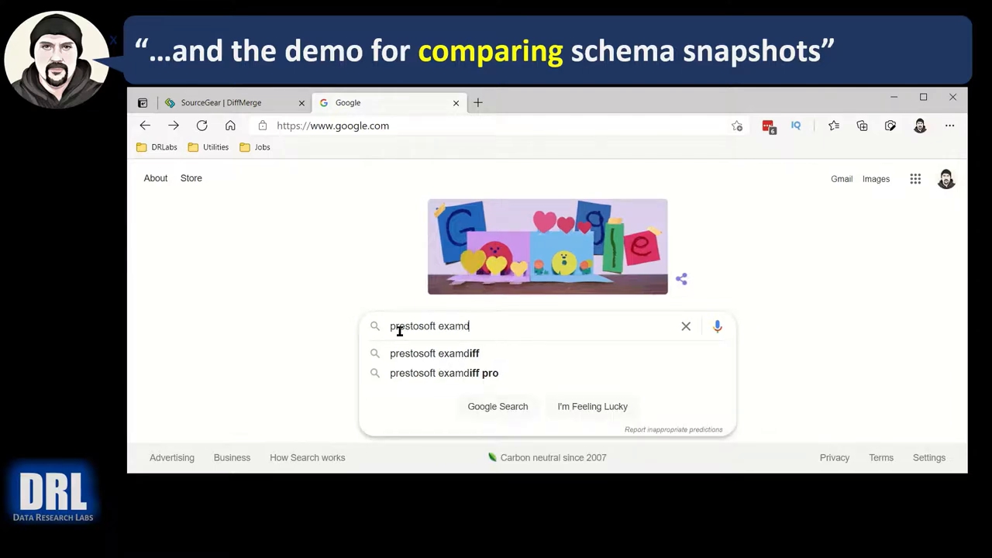
left_click(434, 354)
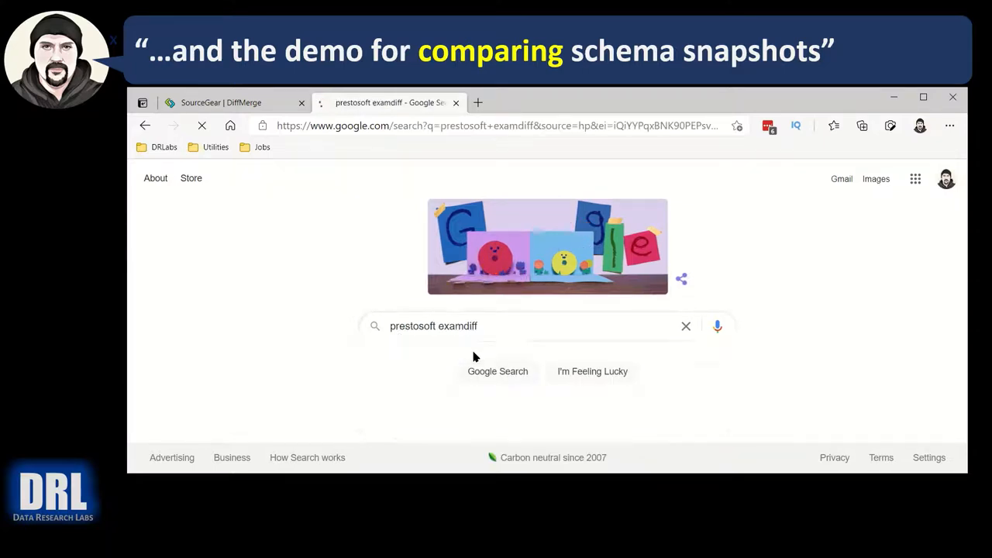
left_click(498, 372)
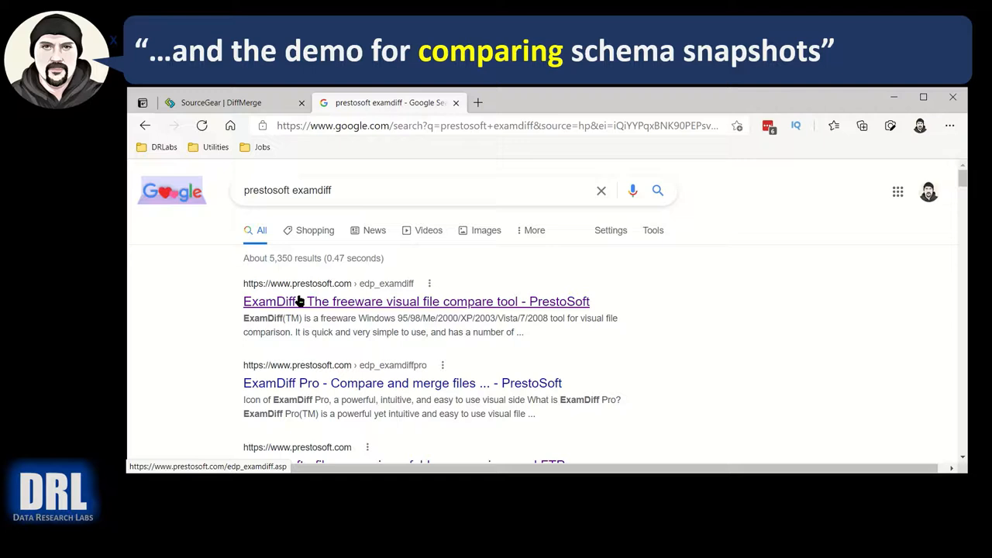
mouse_move(493, 333)
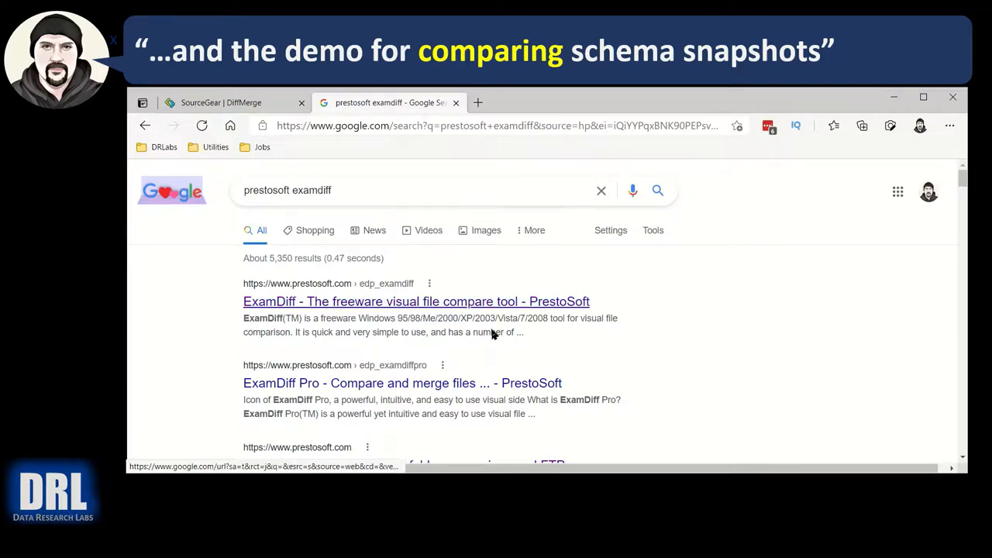
left_click(416, 301)
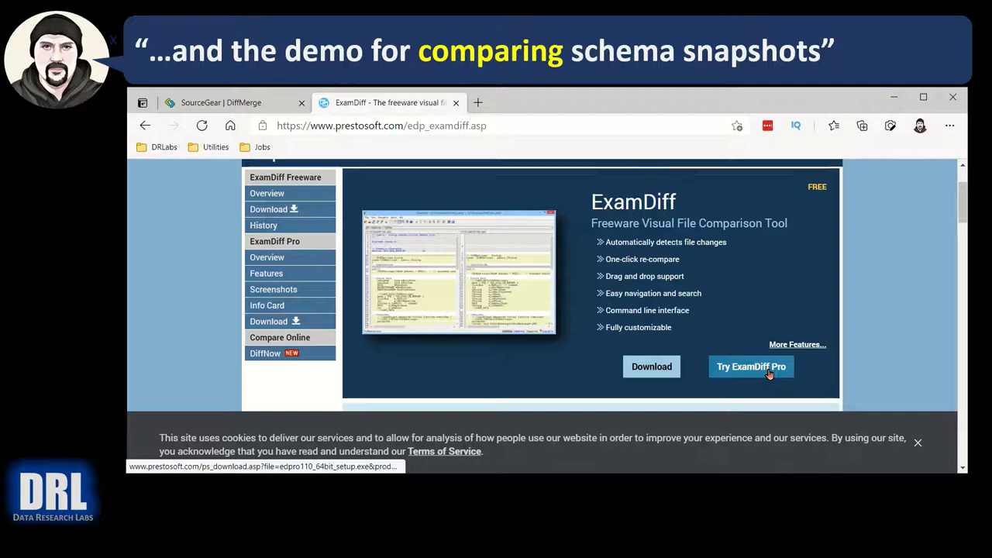
mouse_move(651, 366)
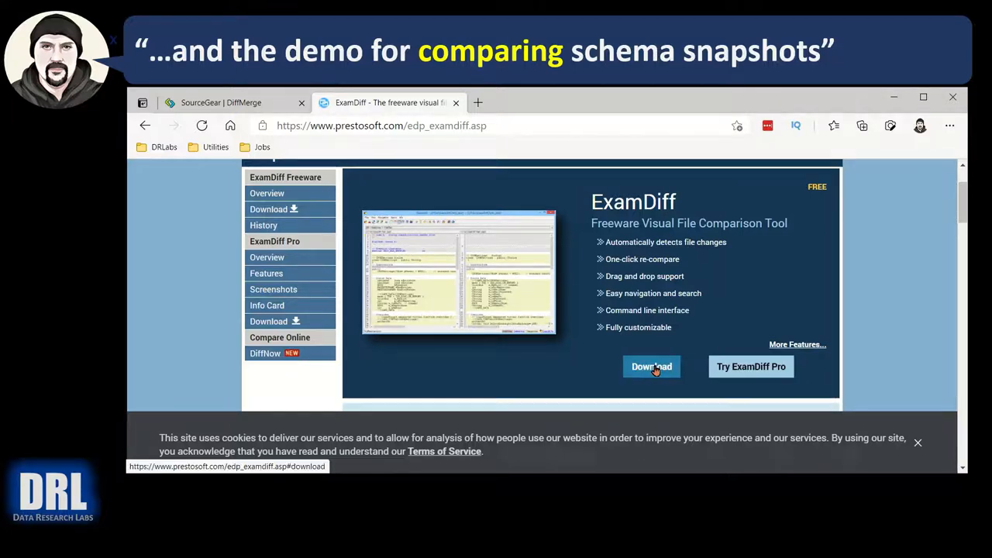
mouse_move(388, 177)
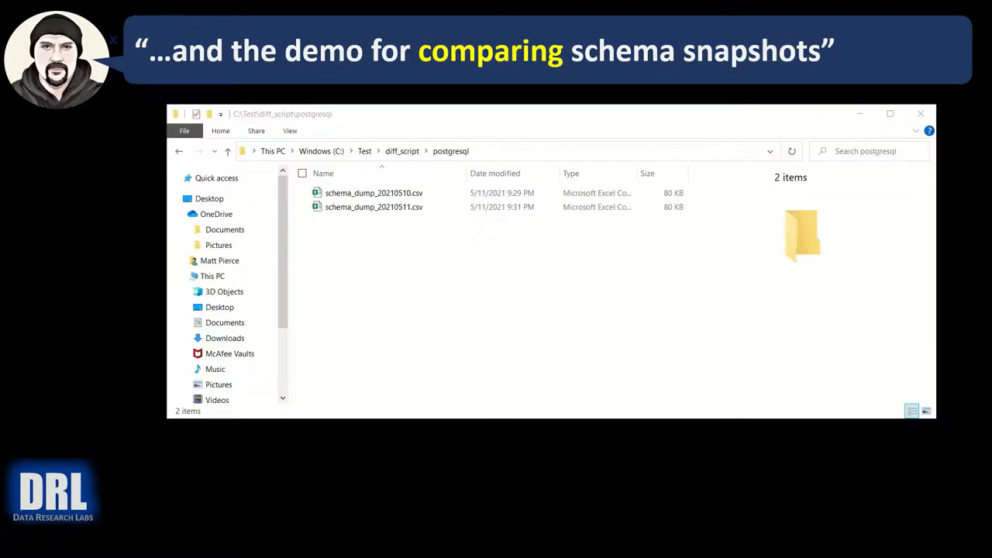
Select schema_dump_20210510.csv and schema_dump_20210511.csv together and bring up their file actions
left_click(375, 192)
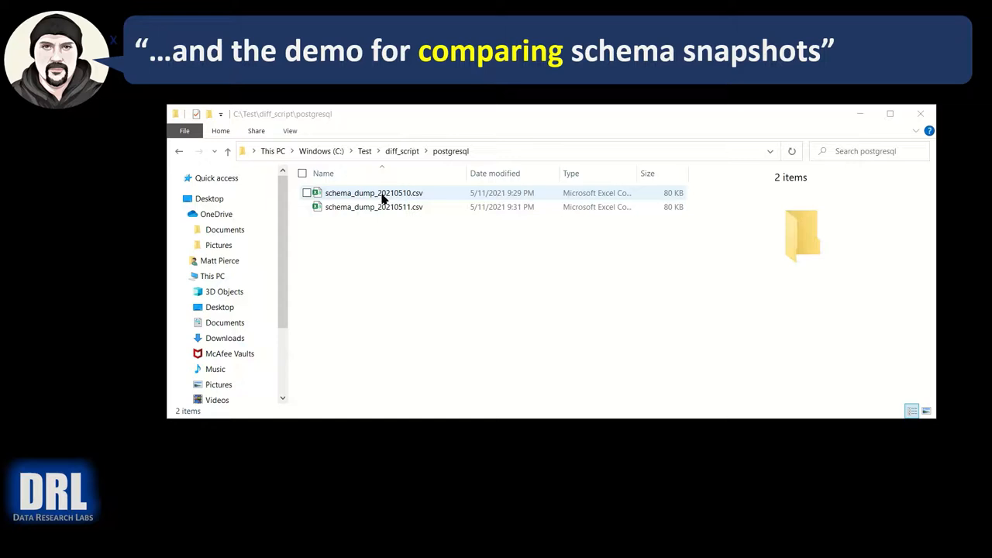
left_click(374, 192)
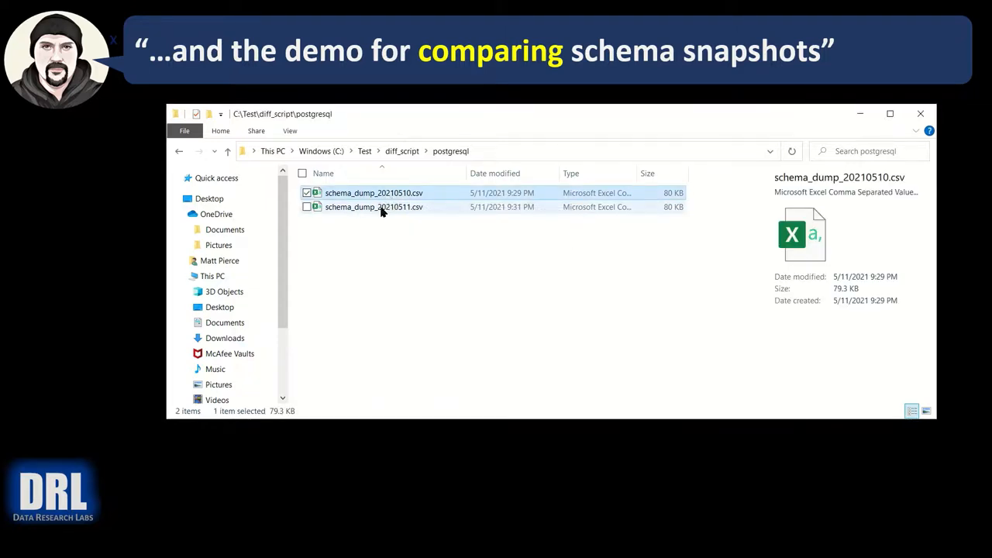
mouse_move(373, 207)
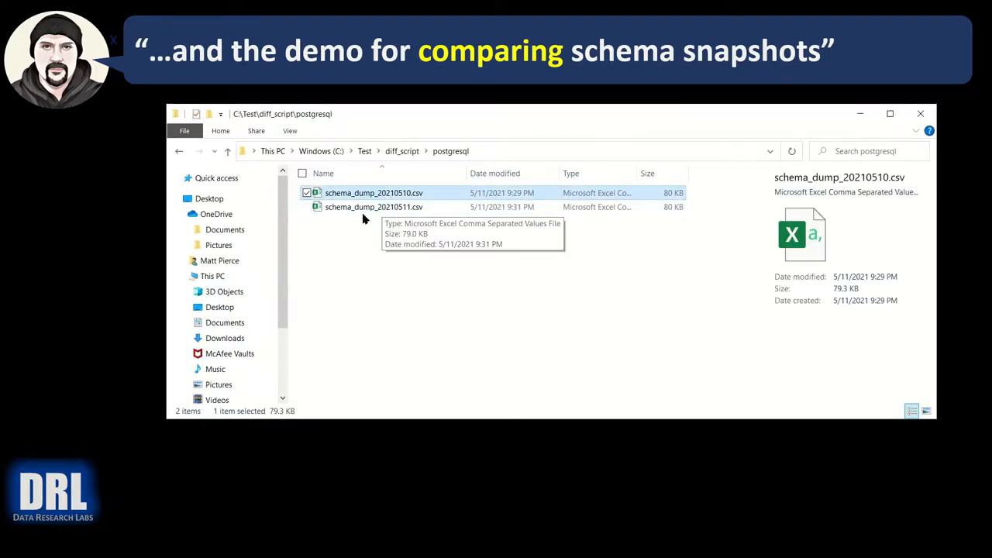
mouse_move(374, 208)
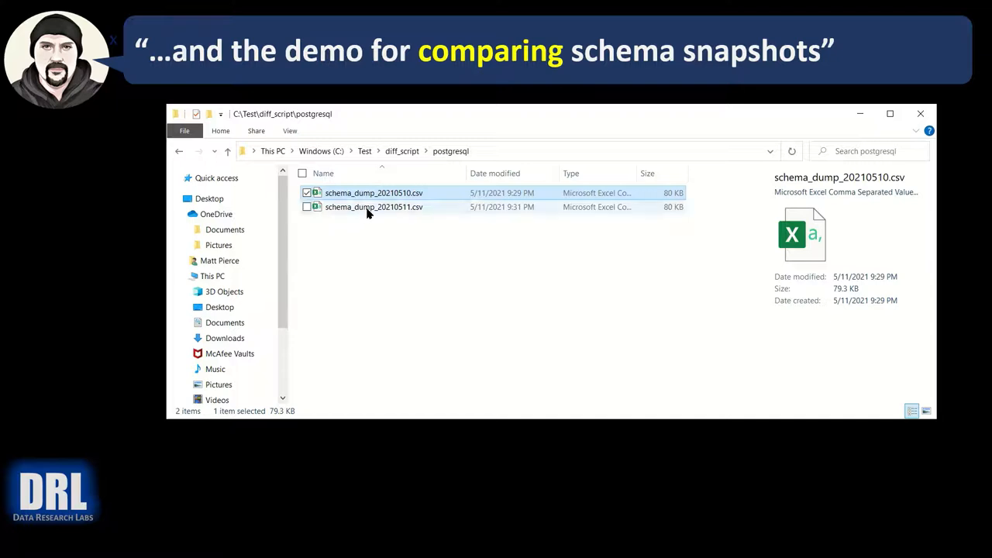
left_click(373, 208)
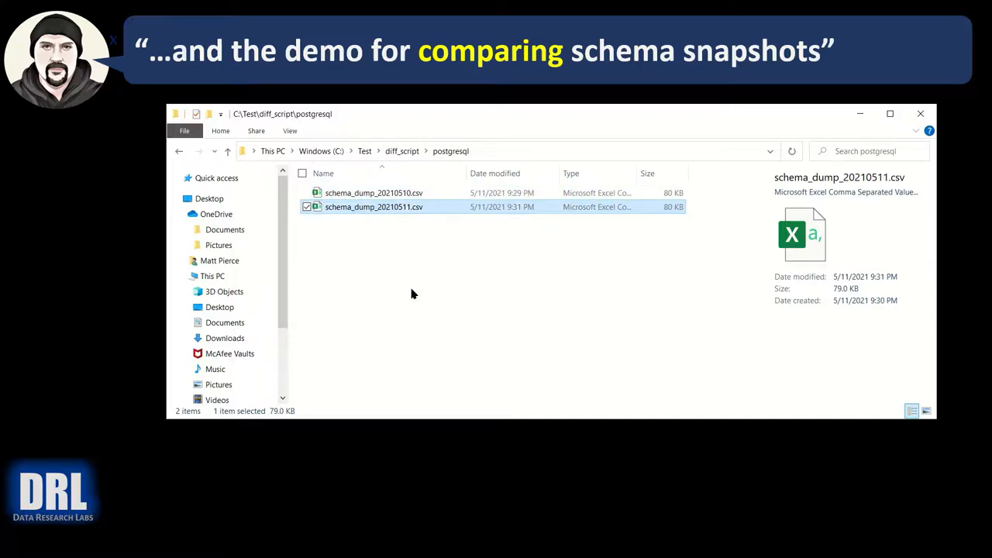
mouse_move(400, 195)
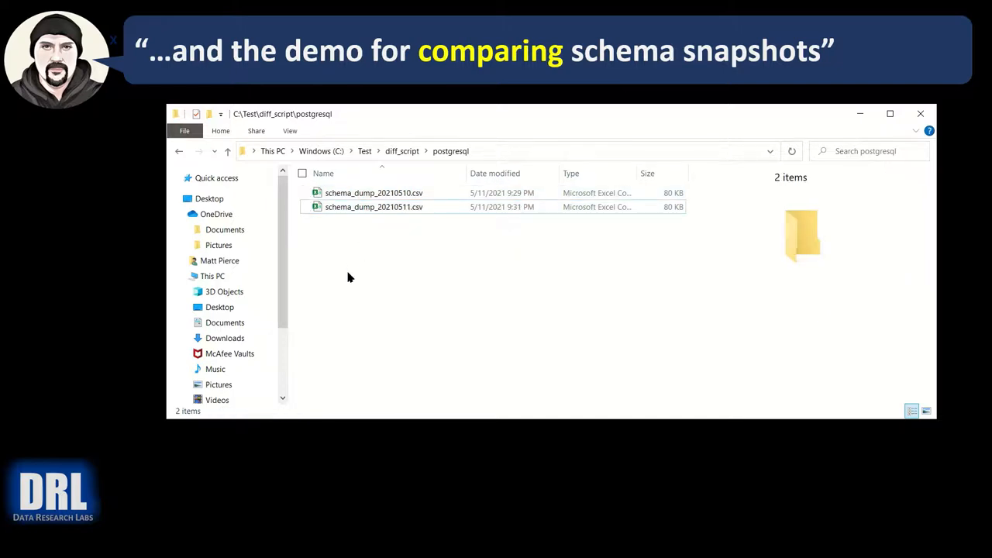
mouse_move(366, 254)
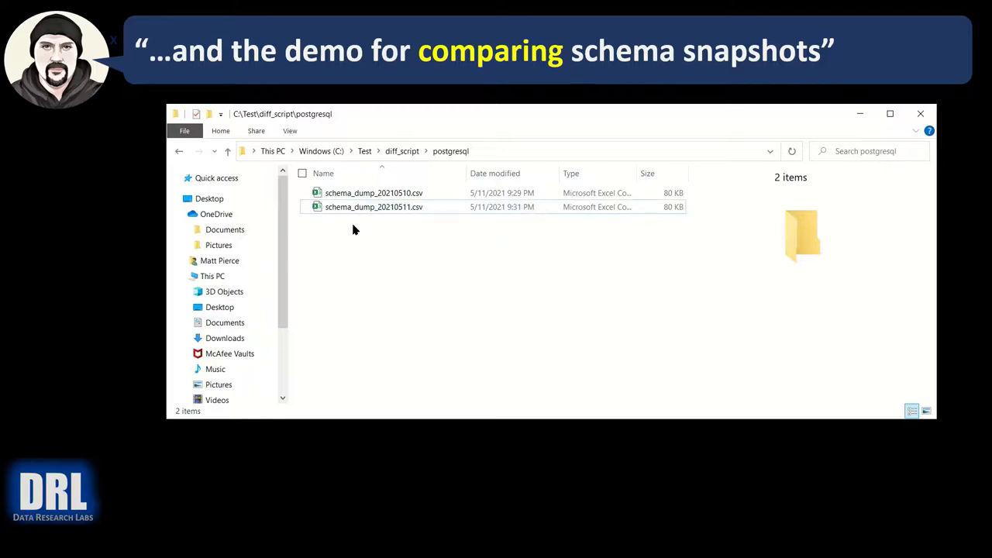
mouse_move(375, 192)
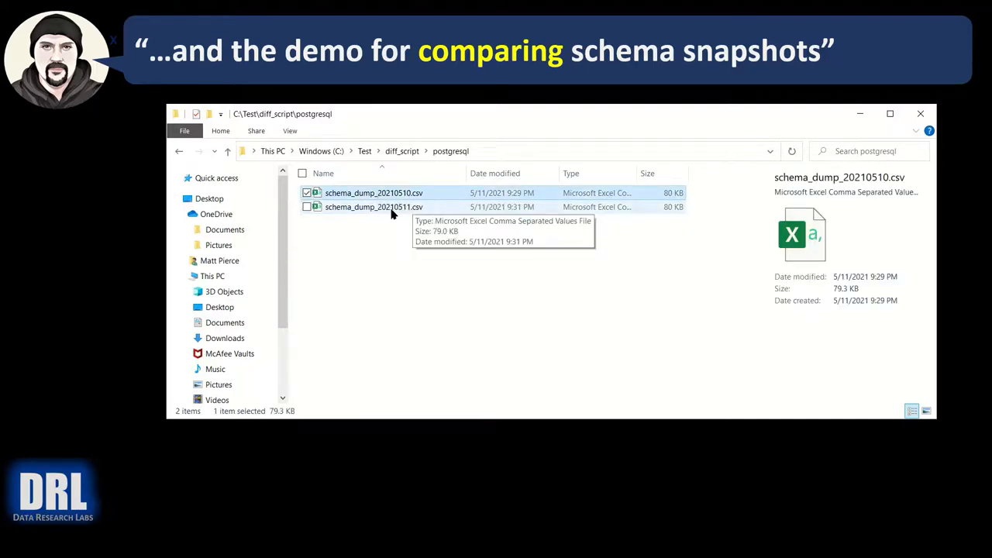
mouse_move(366, 251)
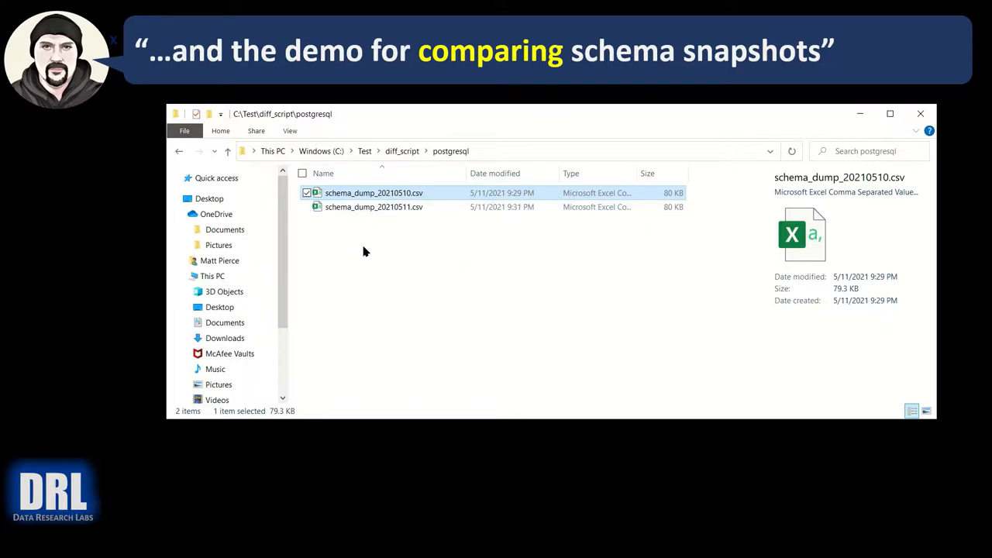
mouse_move(378, 225)
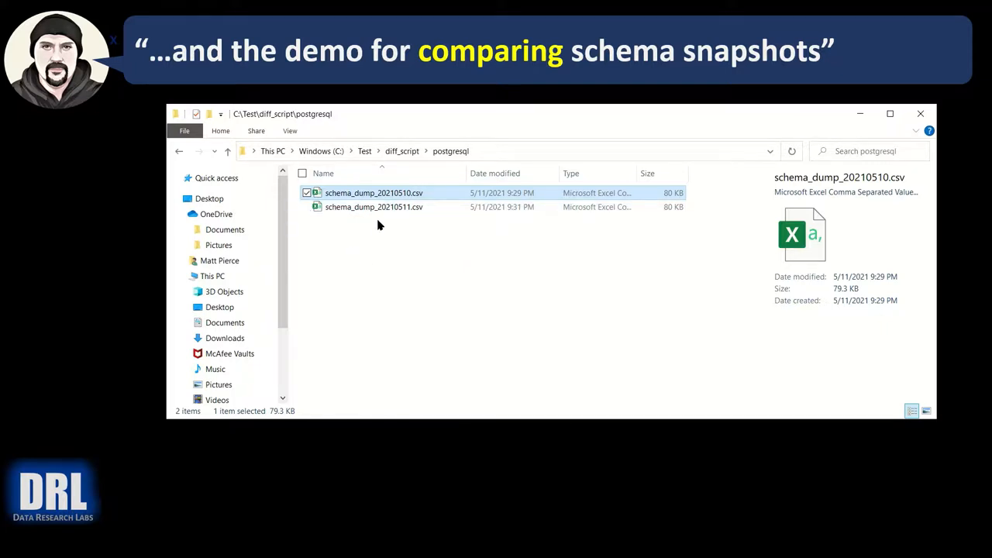
left_click(375, 208)
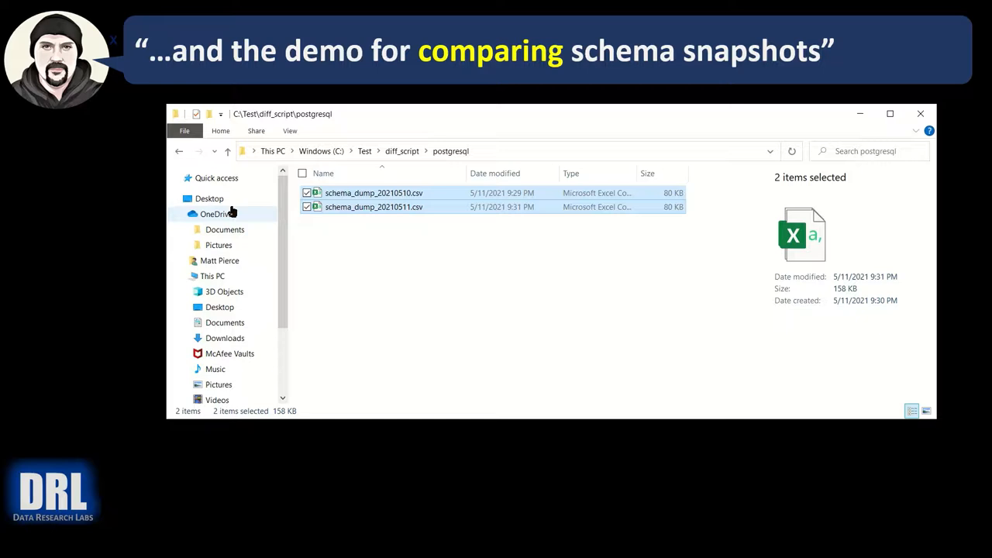
mouse_move(360, 220)
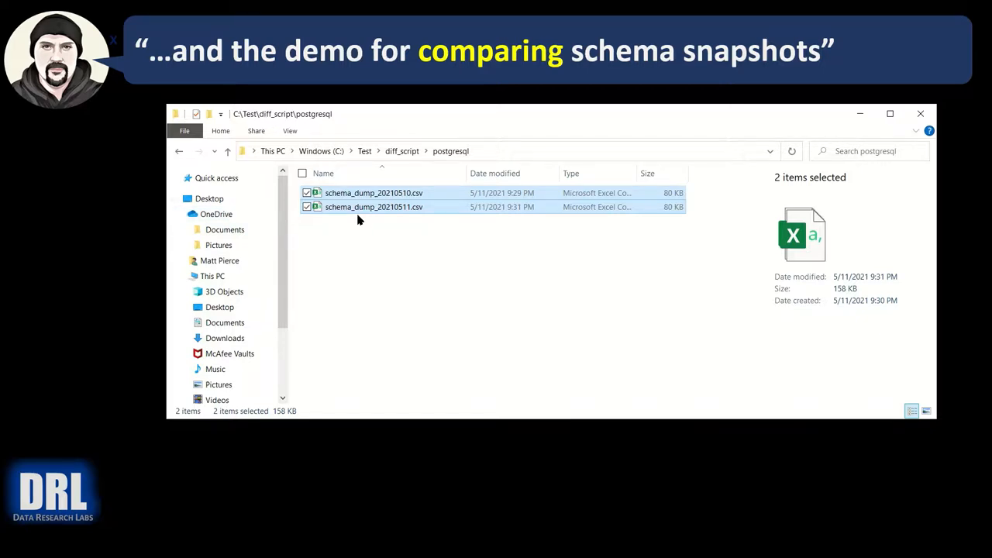
mouse_move(358, 208)
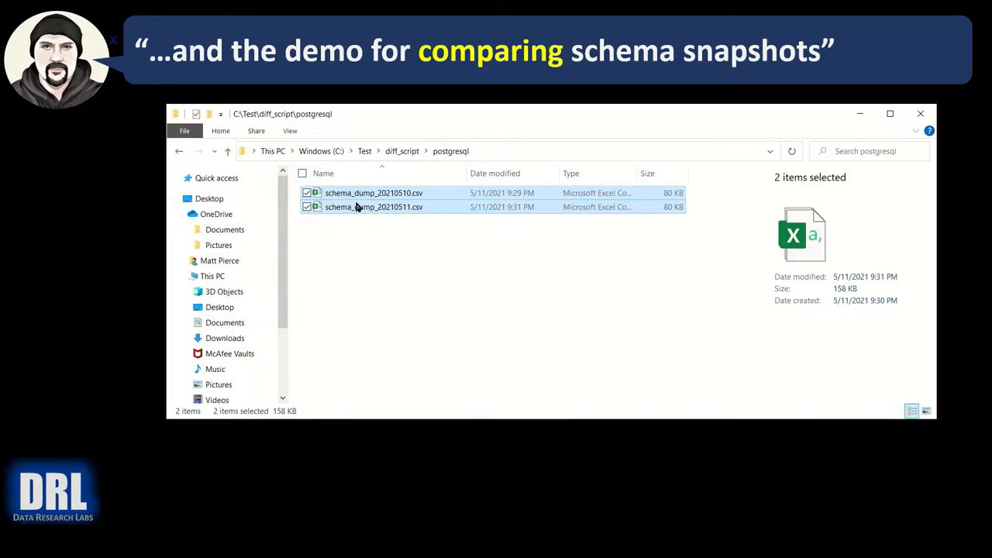
right_click(373, 207)
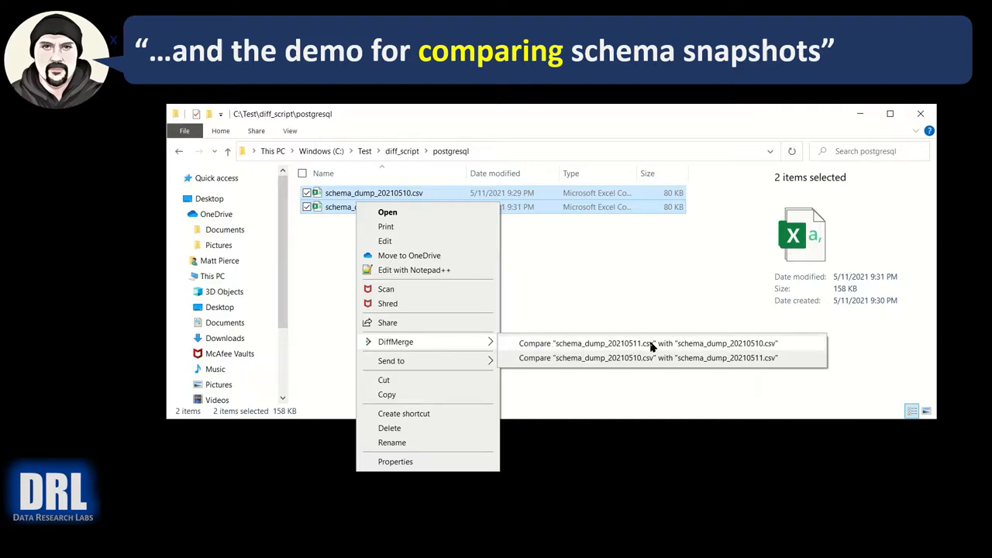
mouse_move(659, 357)
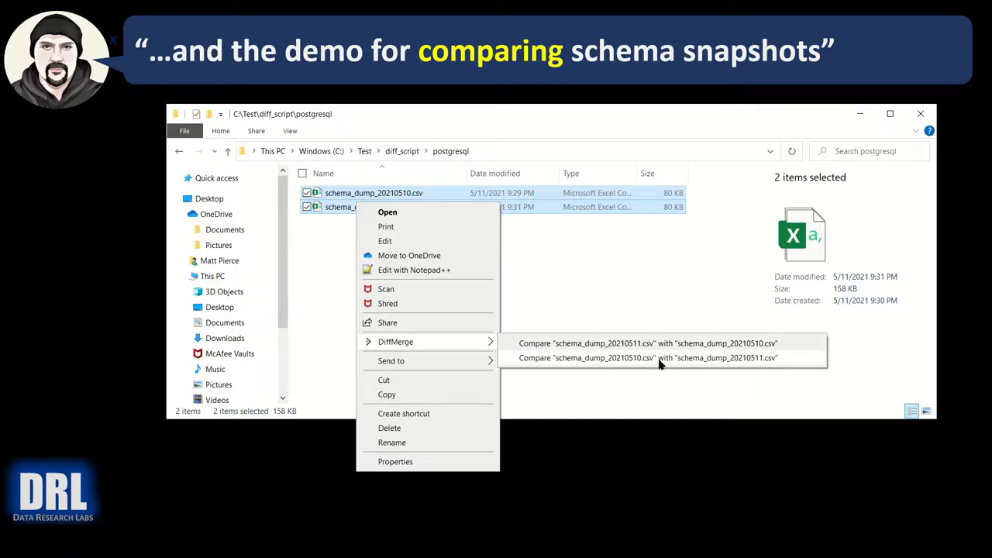
Launch the DiffMerge comparison of the two snapshot CSVs and confirm the left/right file pair
left_click(648, 357)
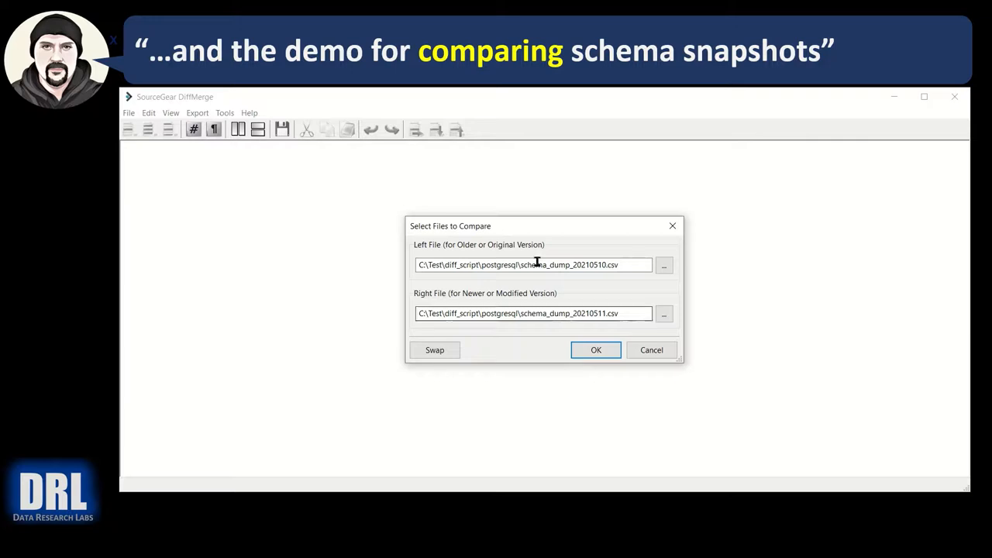
left_click(596, 351)
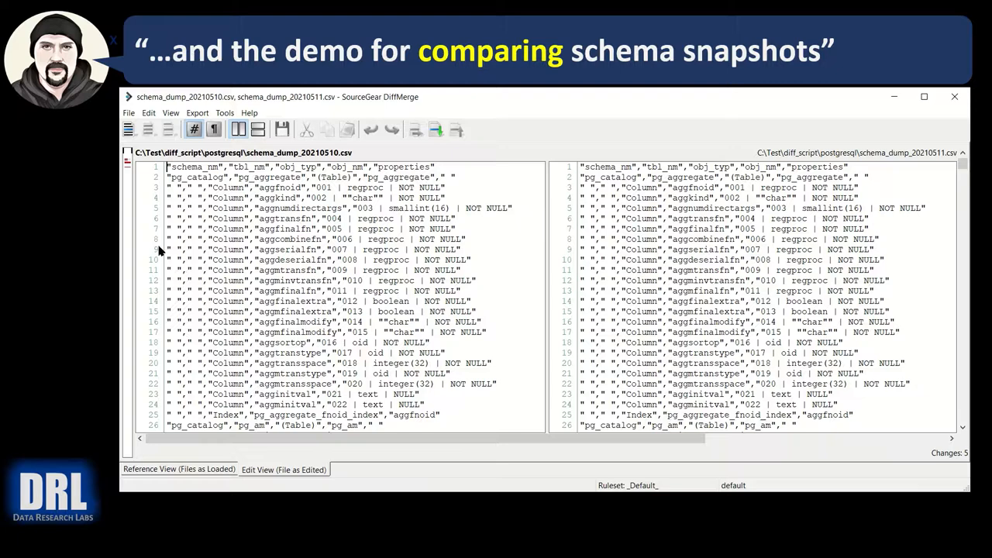
mouse_move(333, 246)
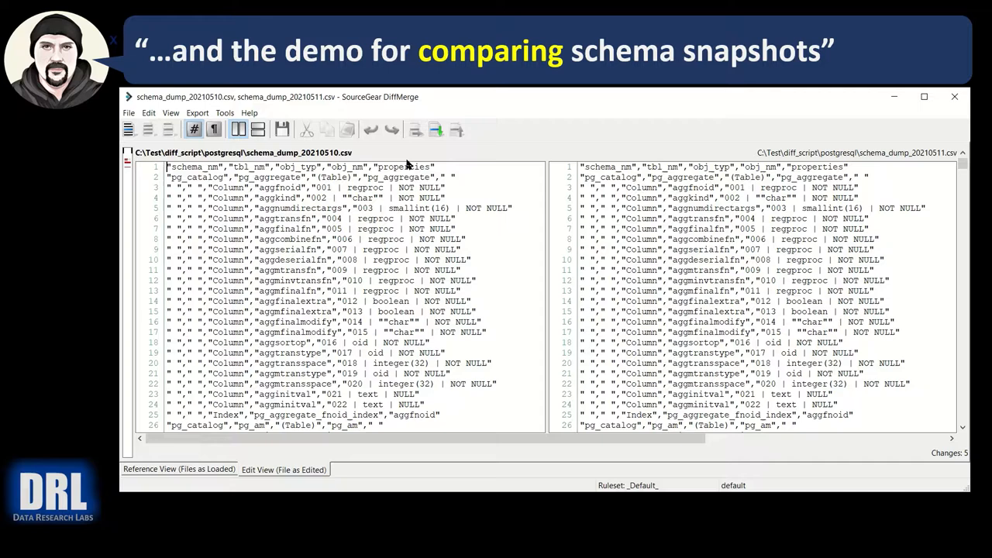
Scroll the DiffMerge comparison down to the red-highlighted pg_amproc and pg_attrdef index lines
scroll("down", 3)
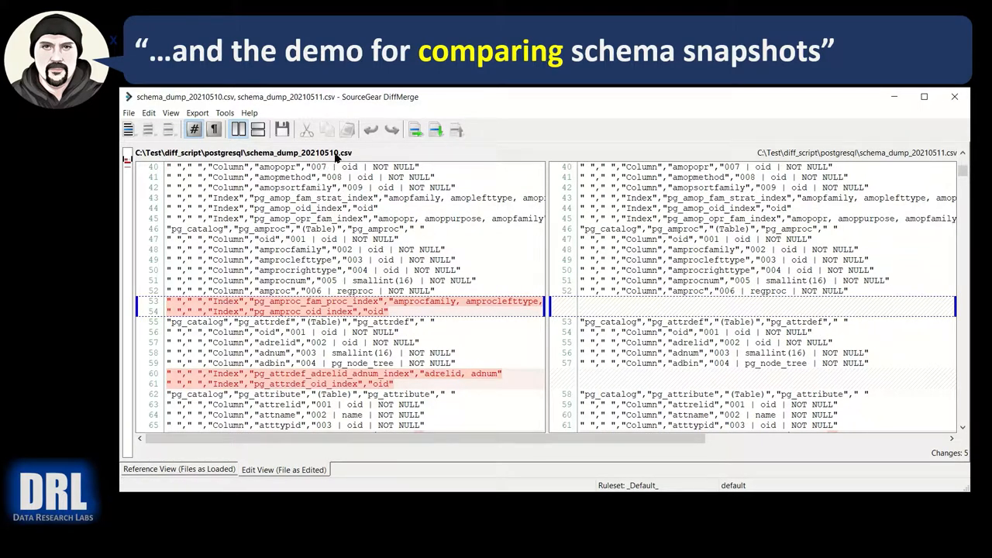
mouse_move(593, 329)
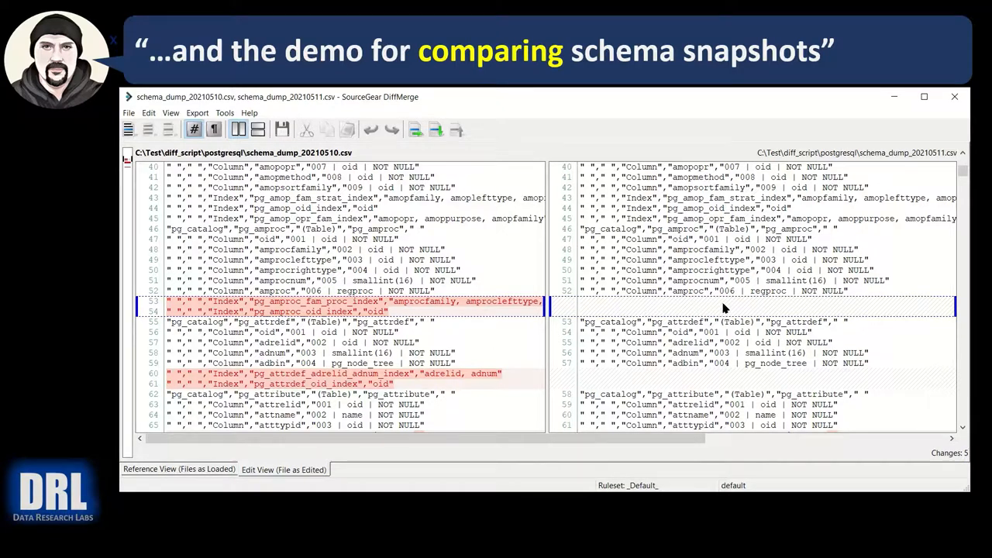
mouse_move(685, 310)
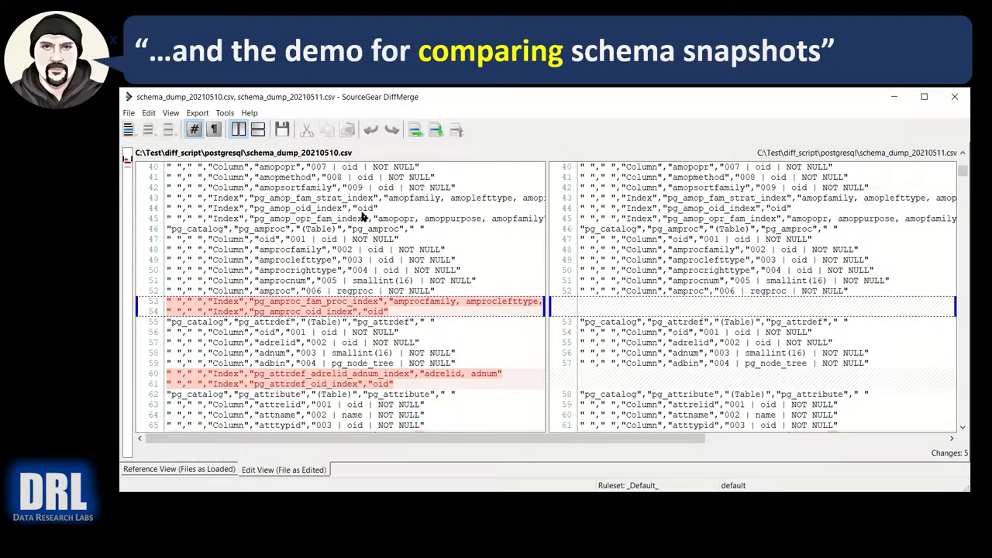
mouse_move(245, 233)
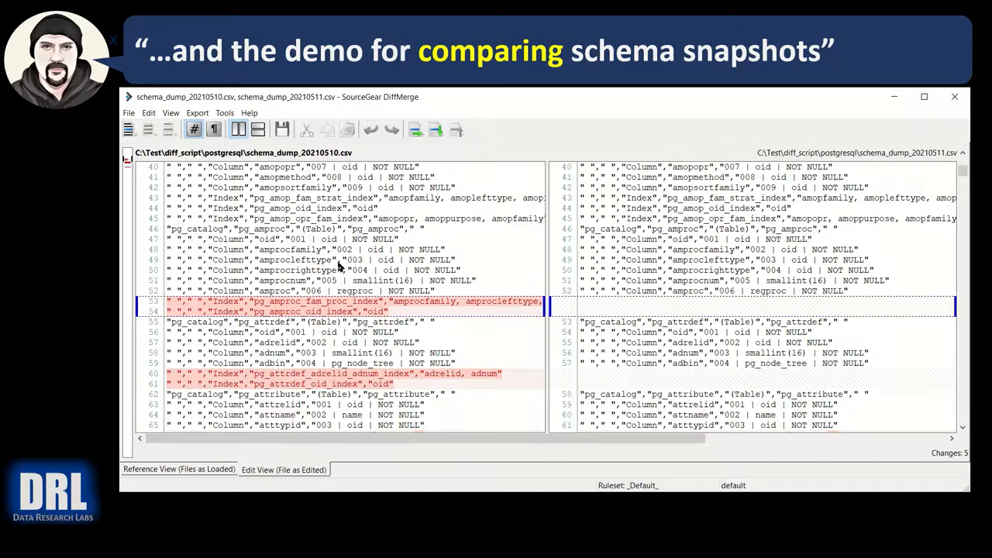
mouse_move(565, 307)
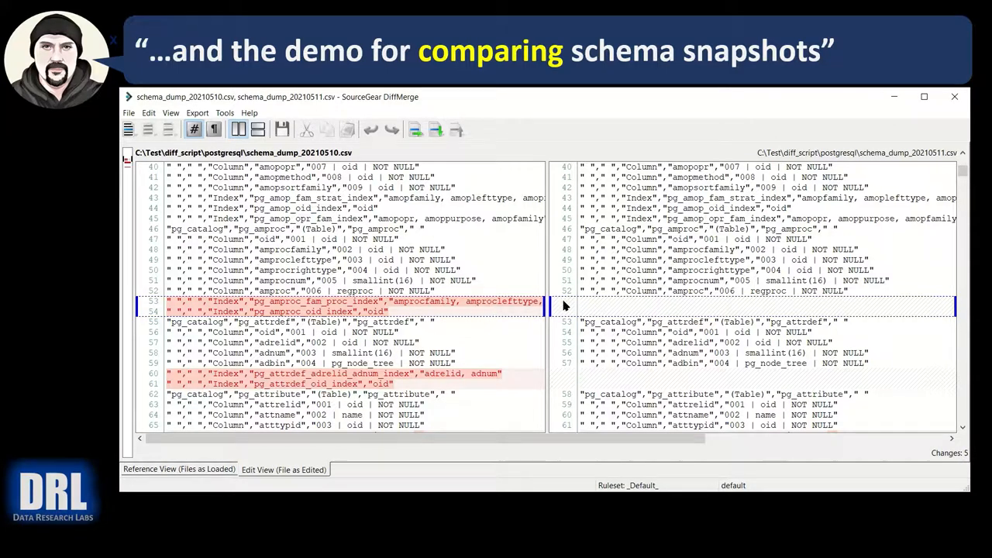
mouse_move(264, 263)
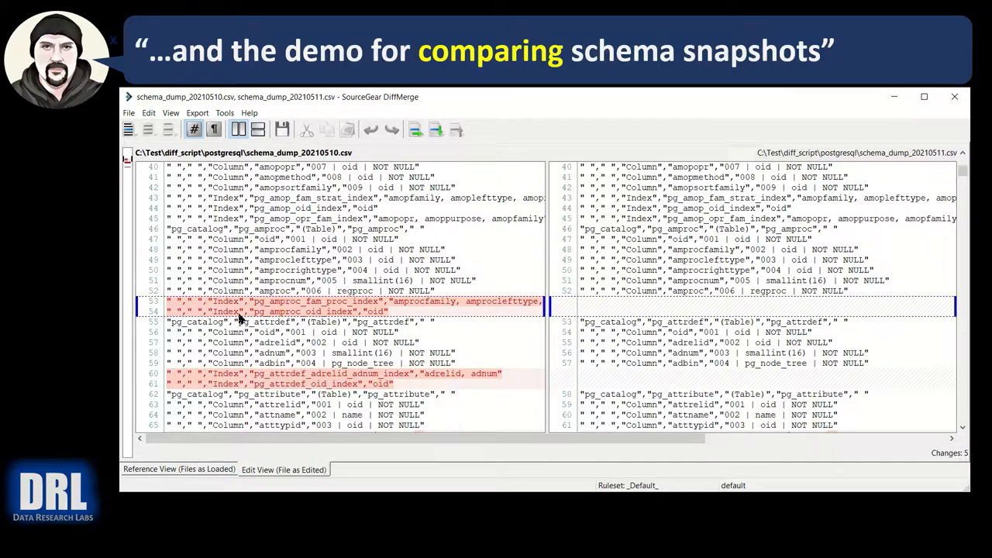
scroll("down", 3)
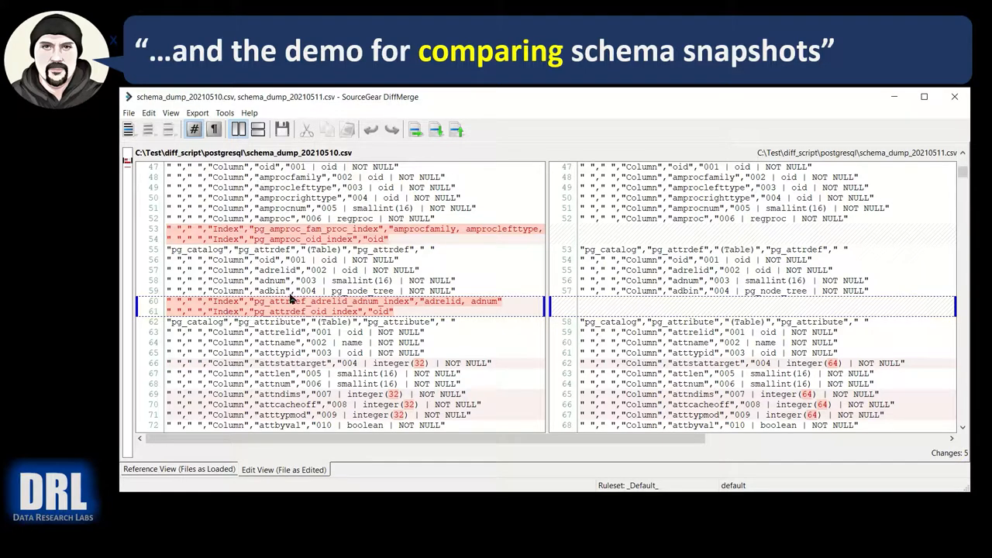
scroll("down", 3)
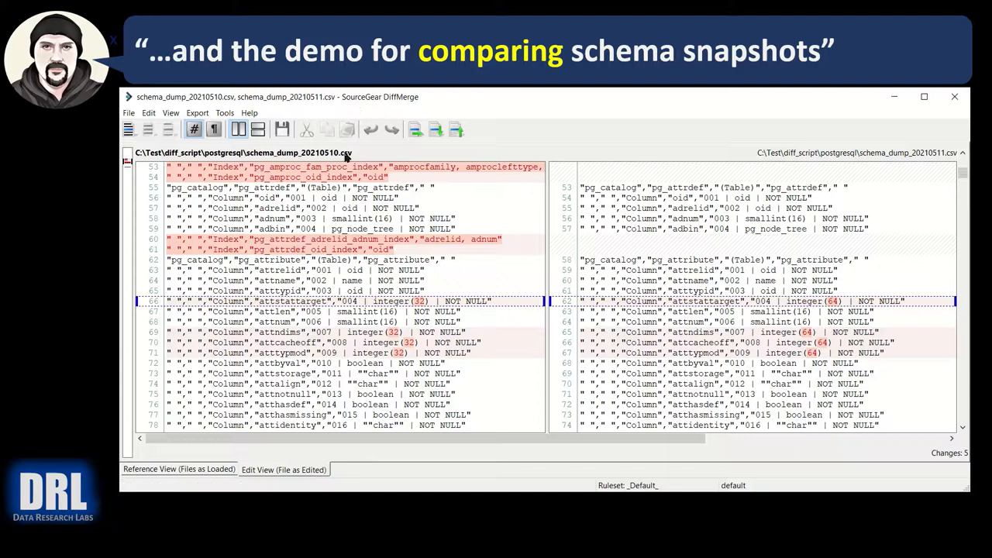
mouse_move(290, 307)
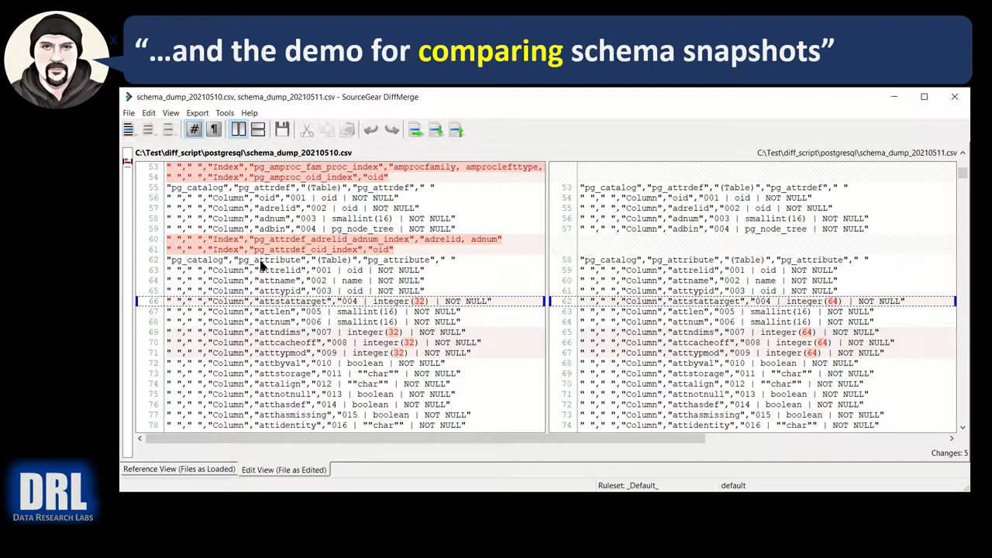
mouse_move(302, 308)
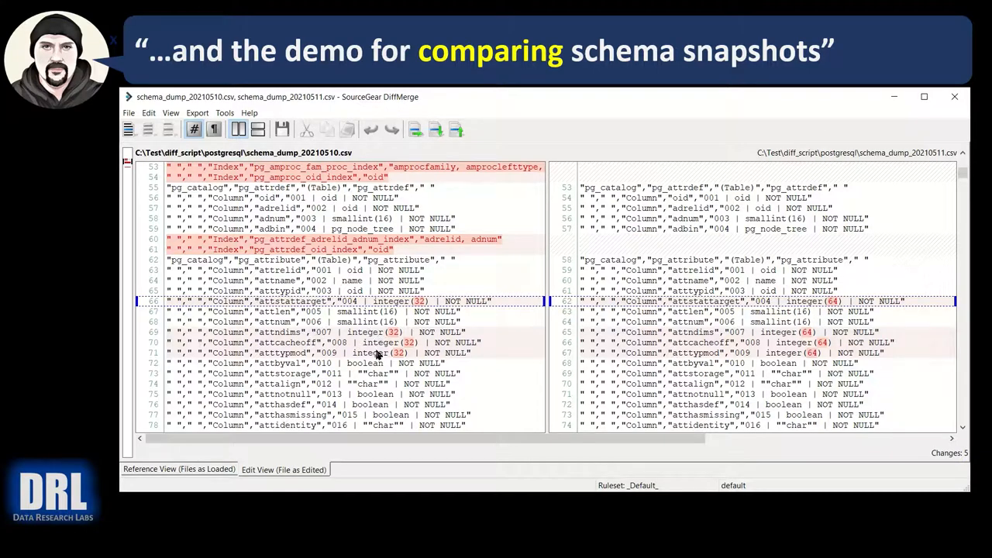
mouse_move(400, 356)
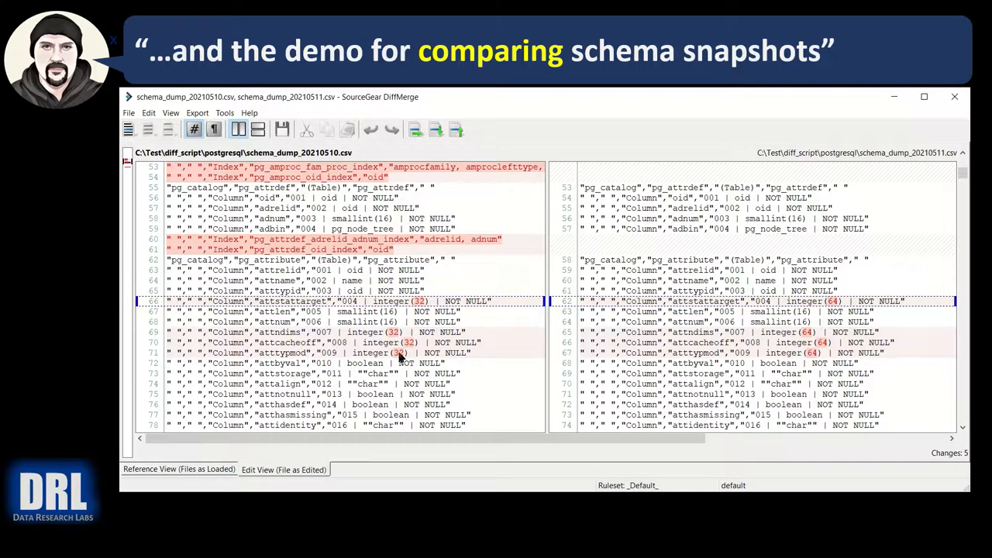
mouse_move(454, 130)
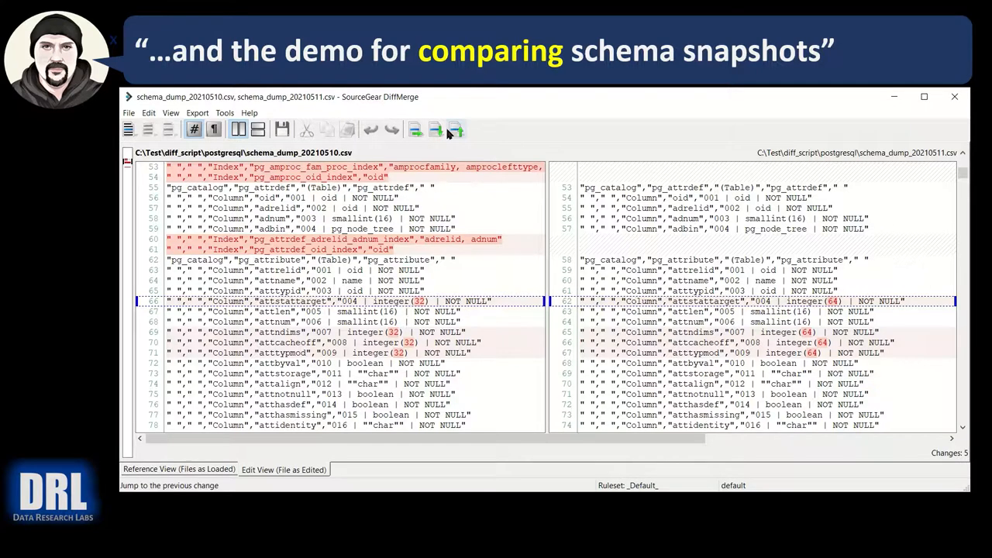
left_click(435, 130)
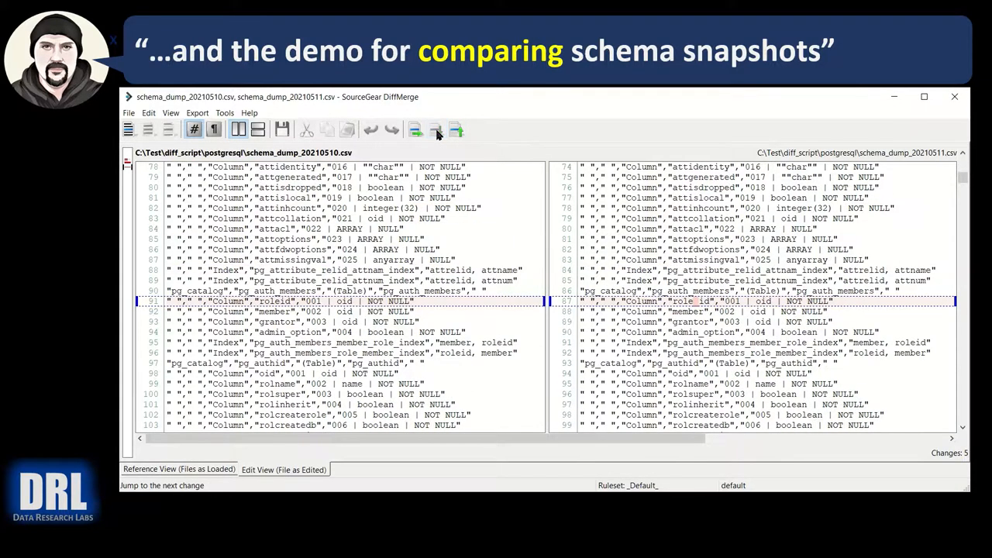
mouse_move(416, 130)
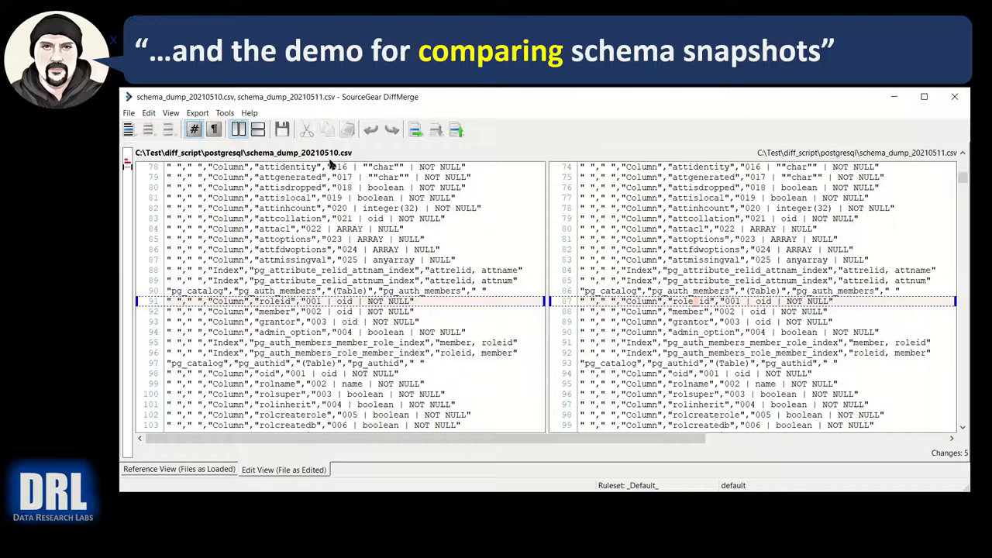
mouse_move(710, 301)
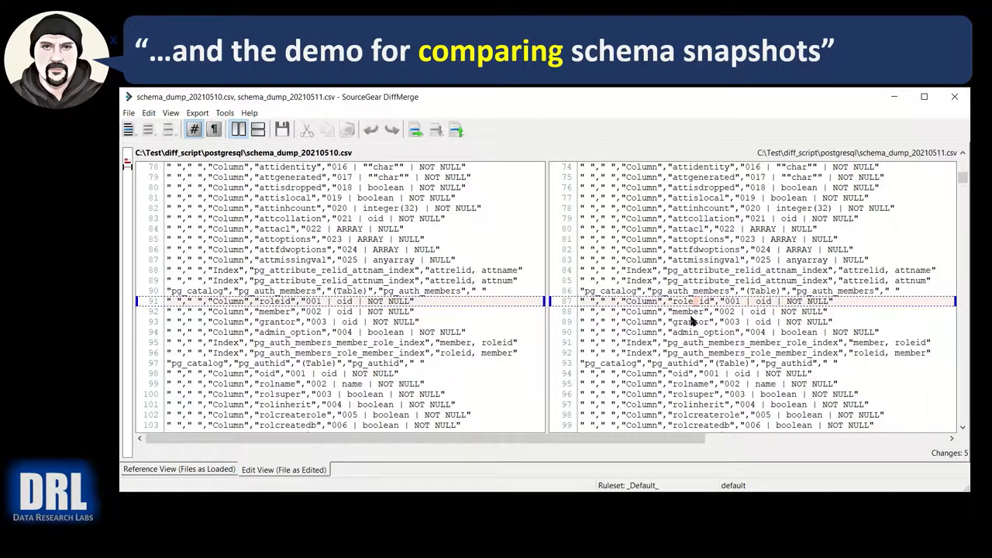
mouse_move(478, 298)
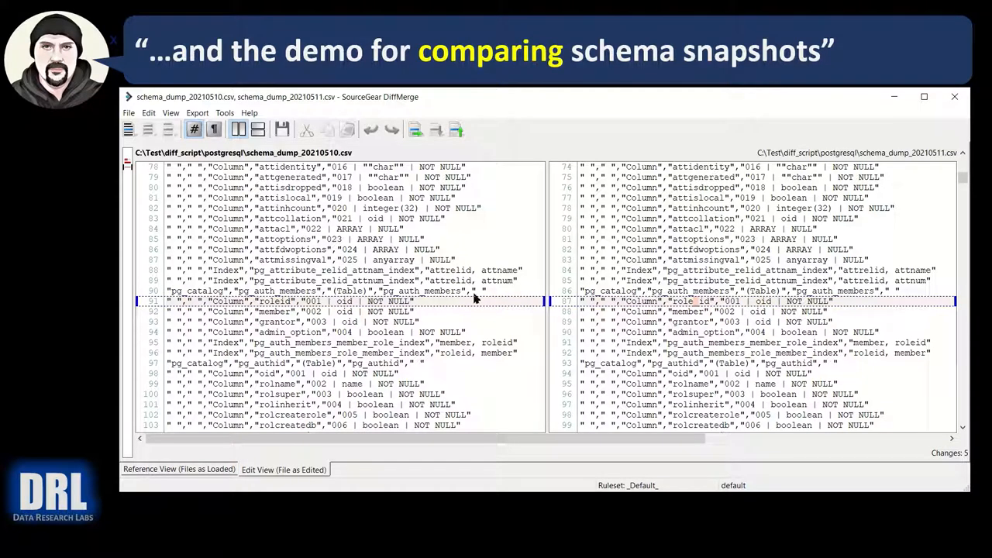
mouse_move(329, 203)
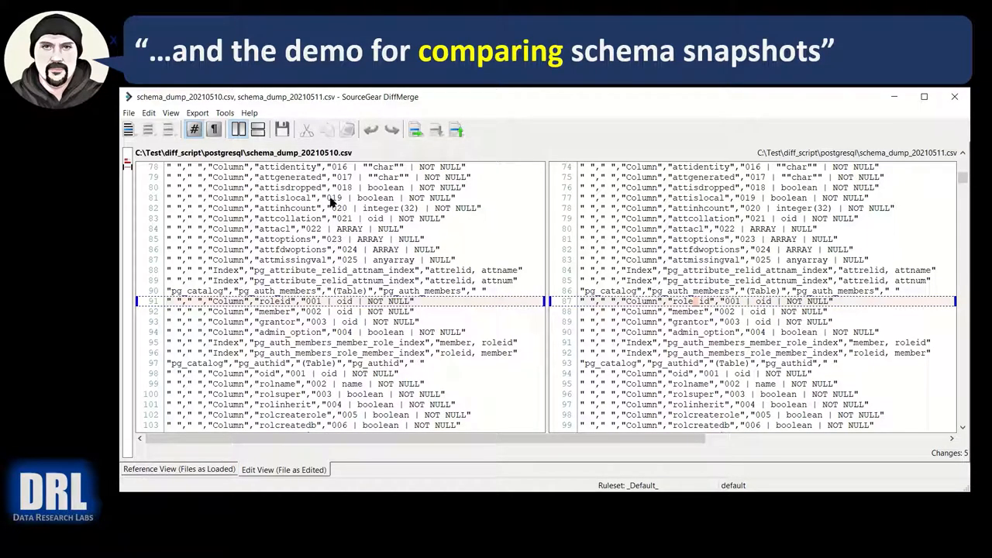
mouse_move(750, 276)
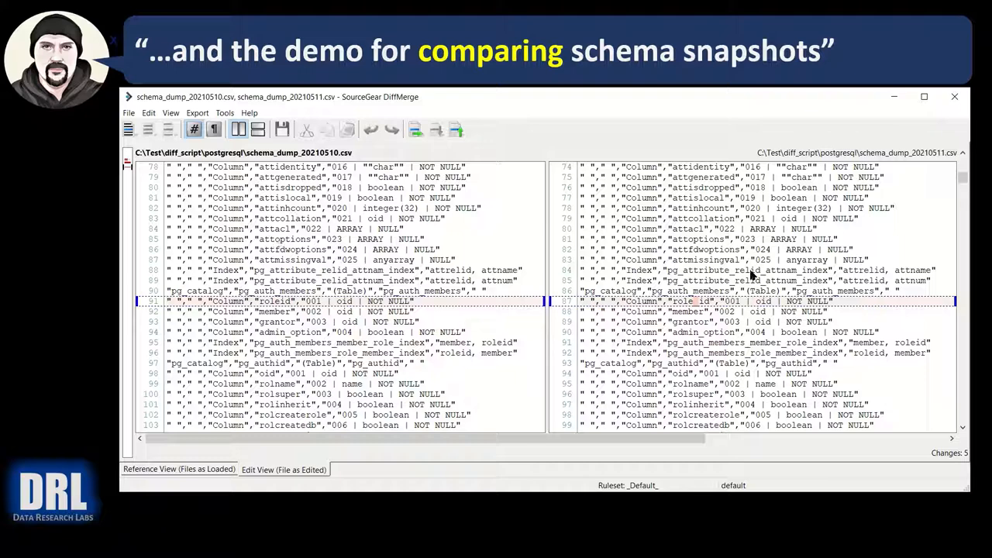
mouse_move(388, 292)
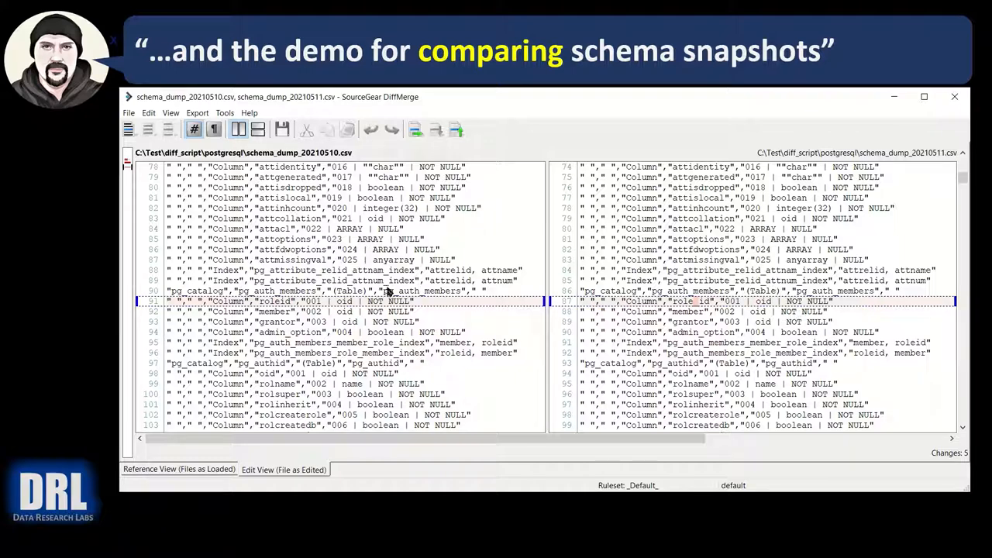
scroll("up", 3)
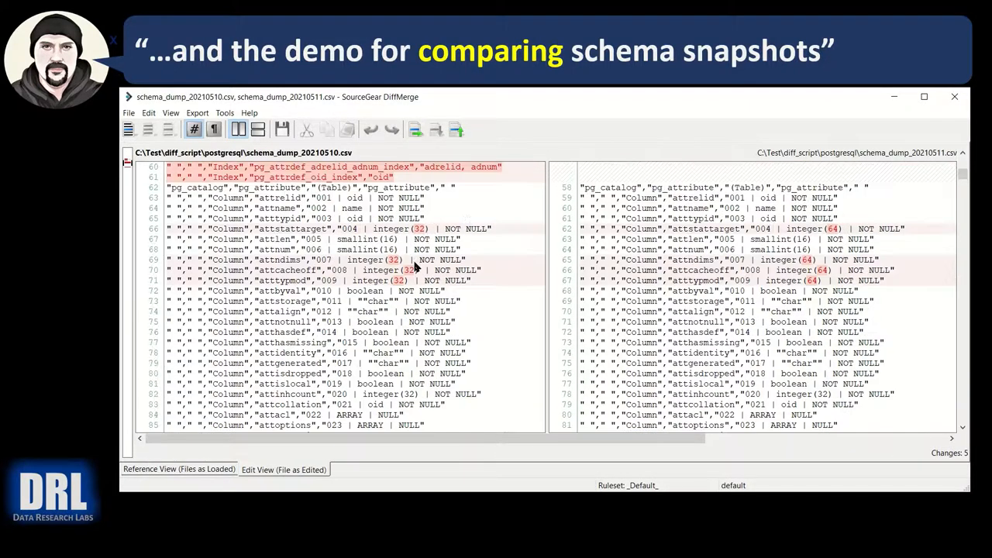